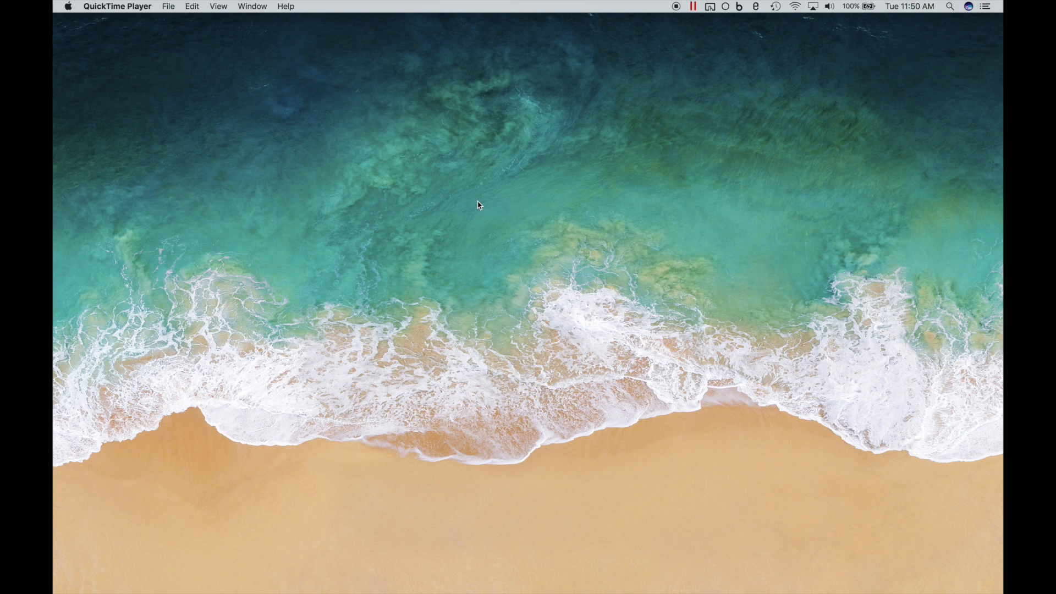
mouse_move(838, 311)
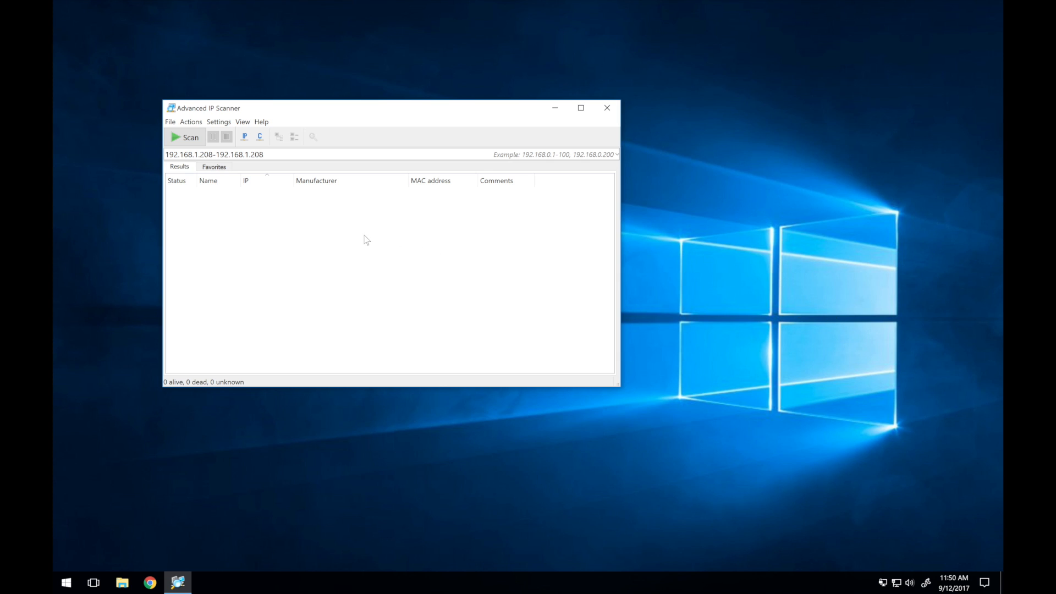
mouse_move(264, 108)
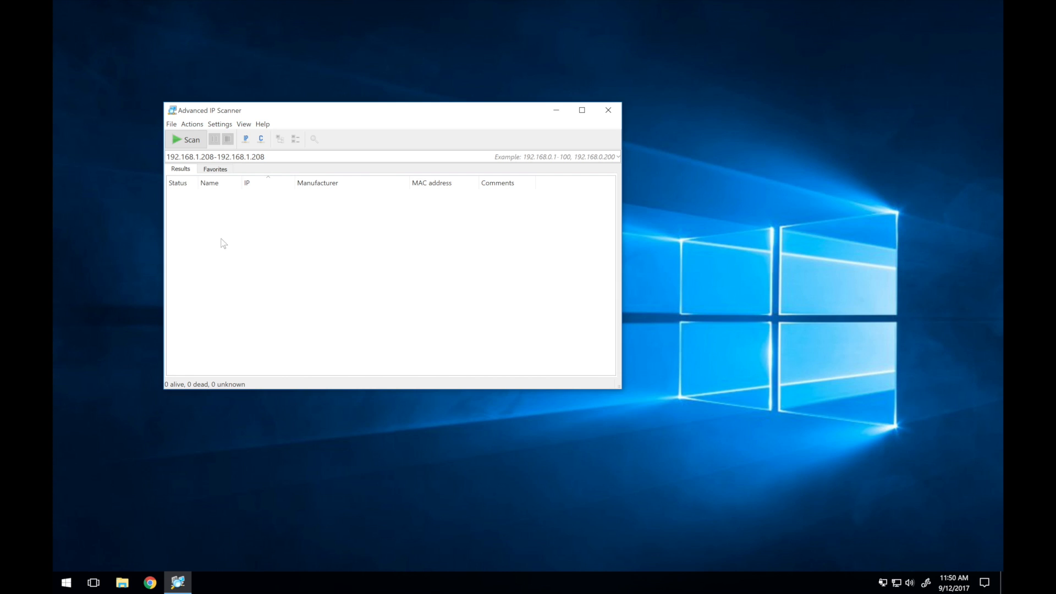
left_click(187, 139)
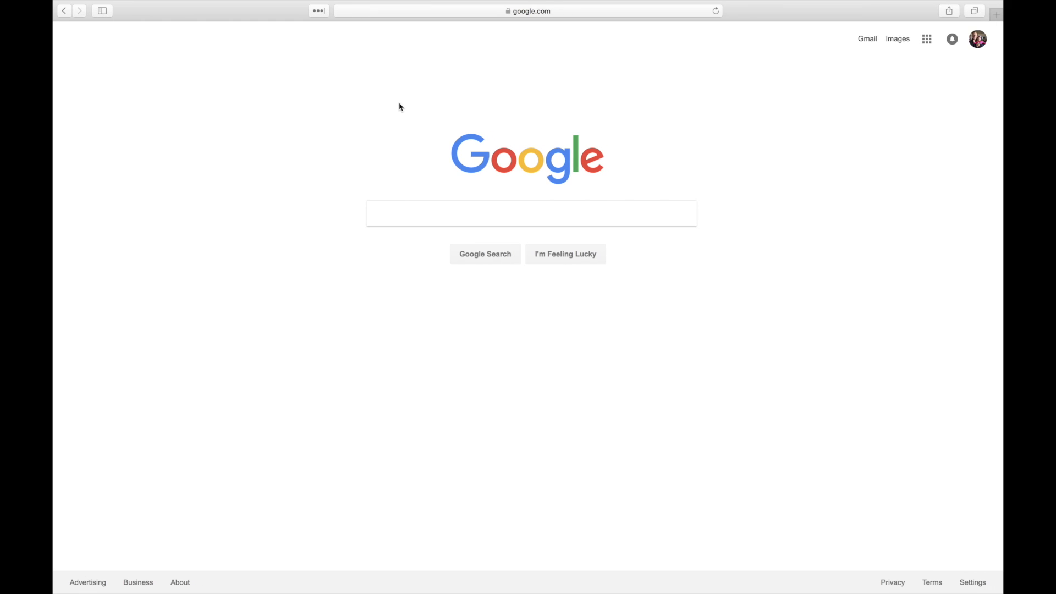
left_click(528, 11)
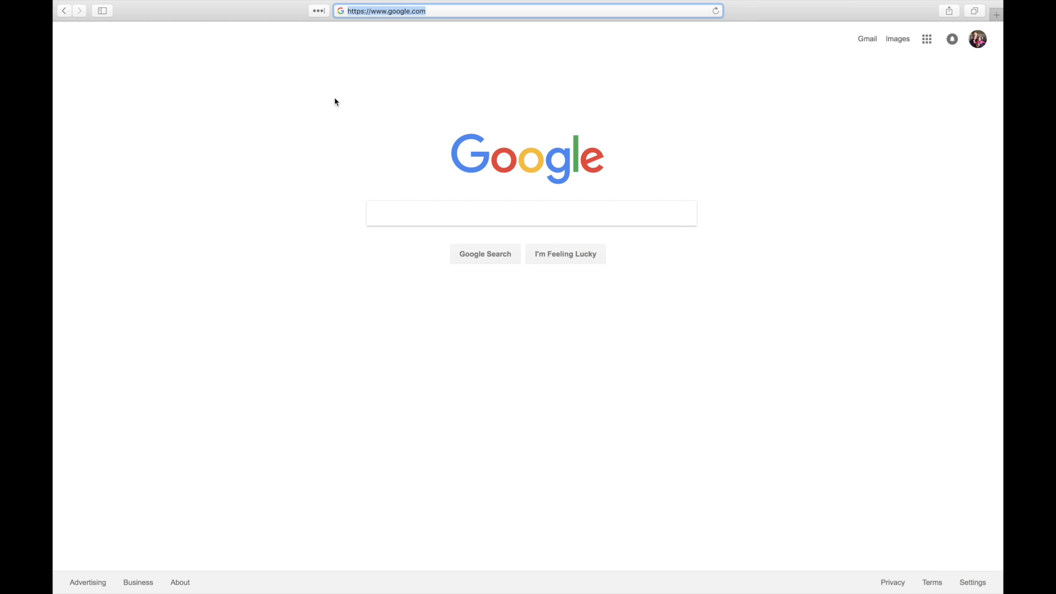
type("192.168.1.208")
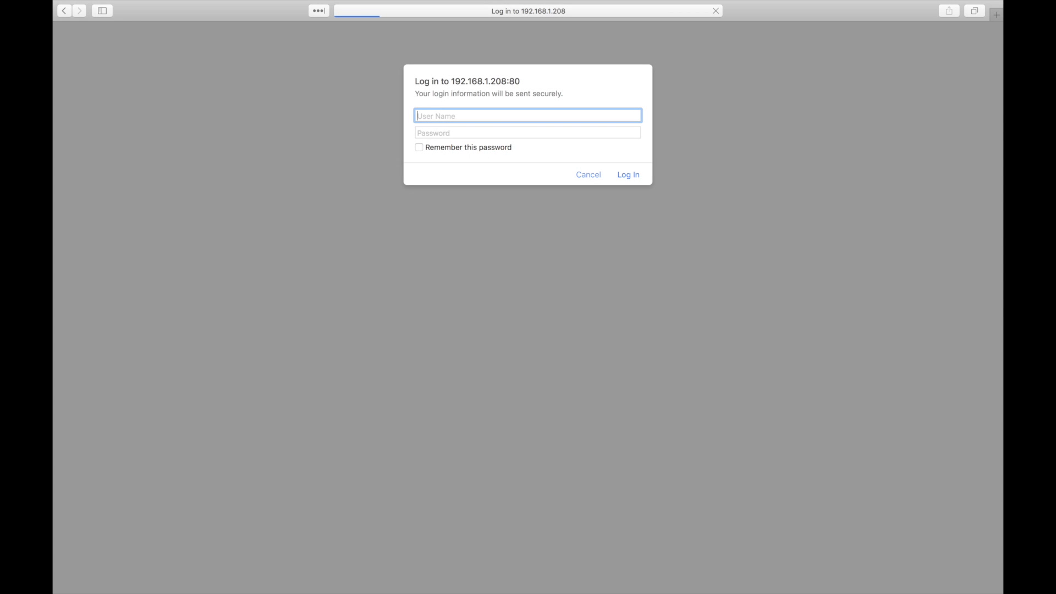
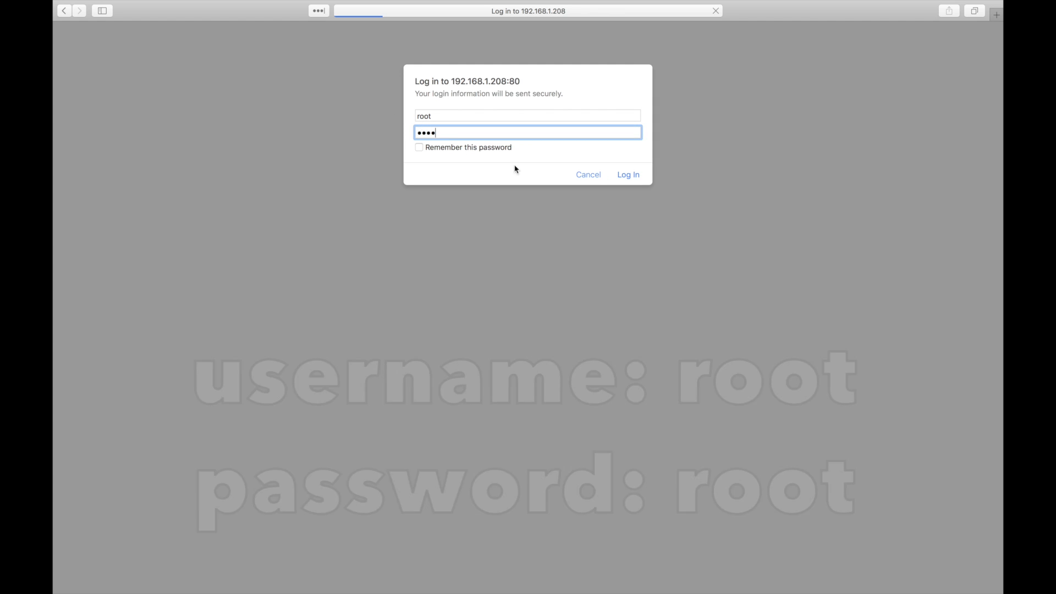
left_click(627, 174)
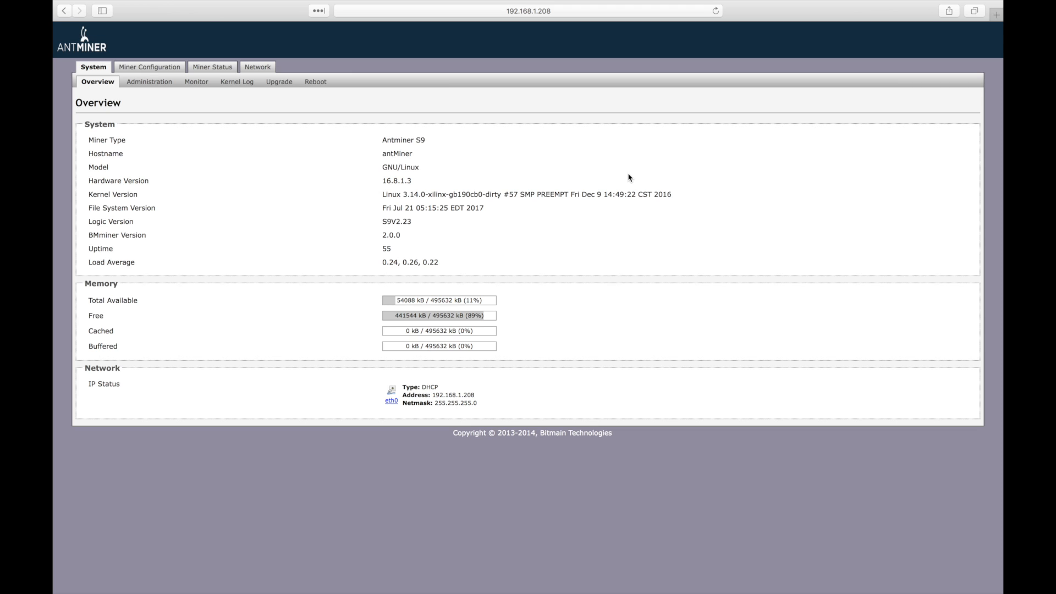
mouse_move(212, 66)
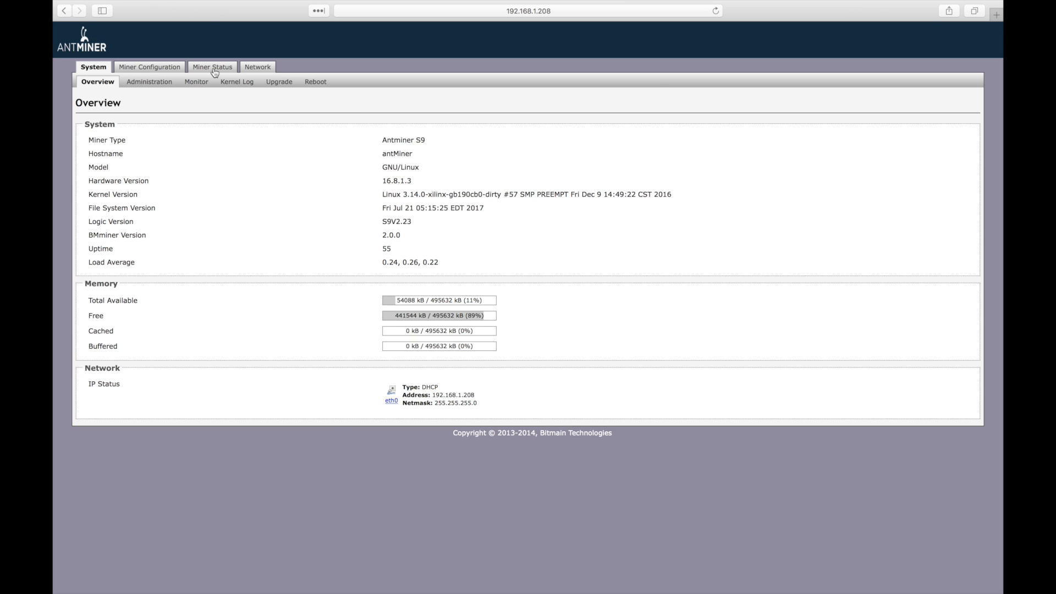
- View Miner Status and highlight the average hash rate of about 14,130 GH/s
left_click(212, 67)
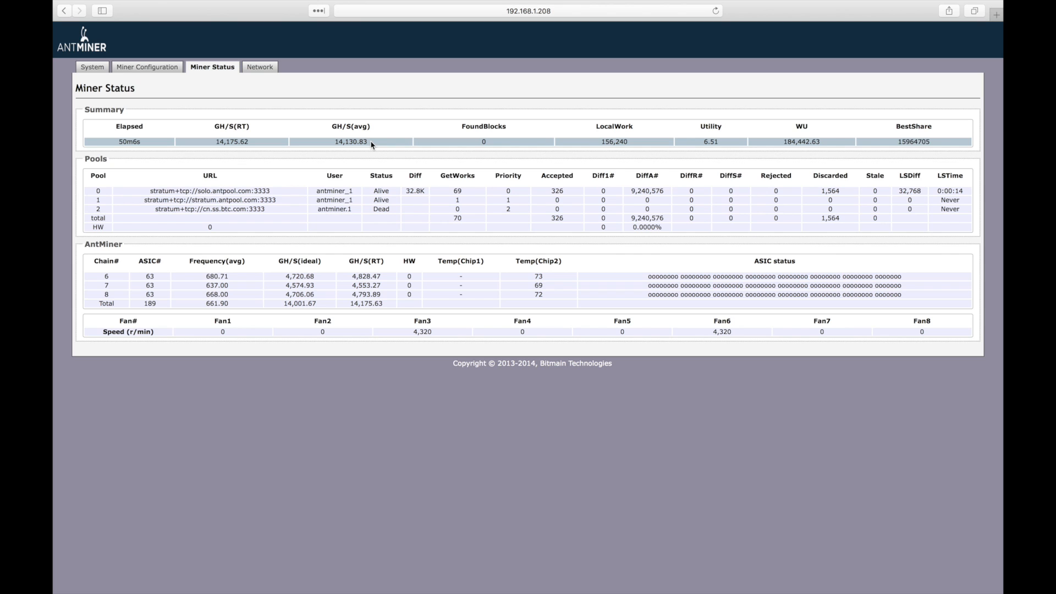
double_click(350, 142)
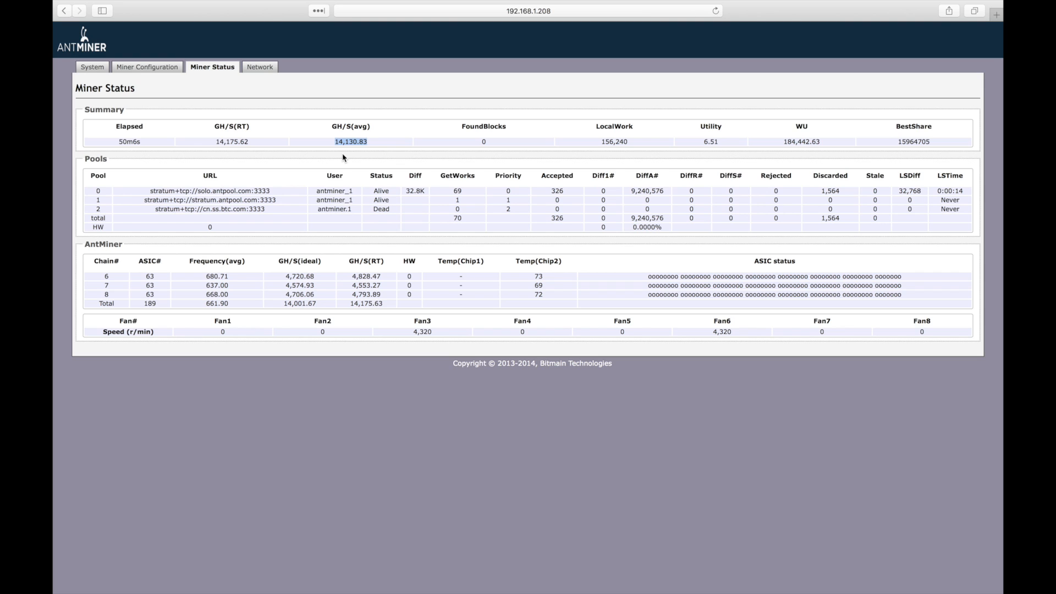
mouse_move(214, 101)
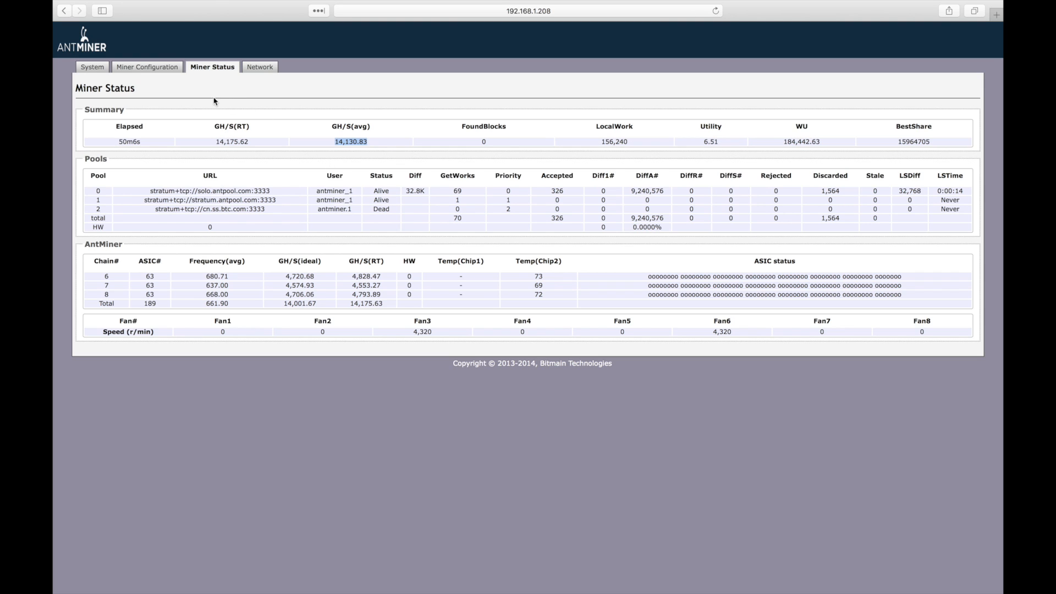
- Go to Miner Configuration, focus the Pool 1 URL field, and start a new browser tab
left_click(147, 67)
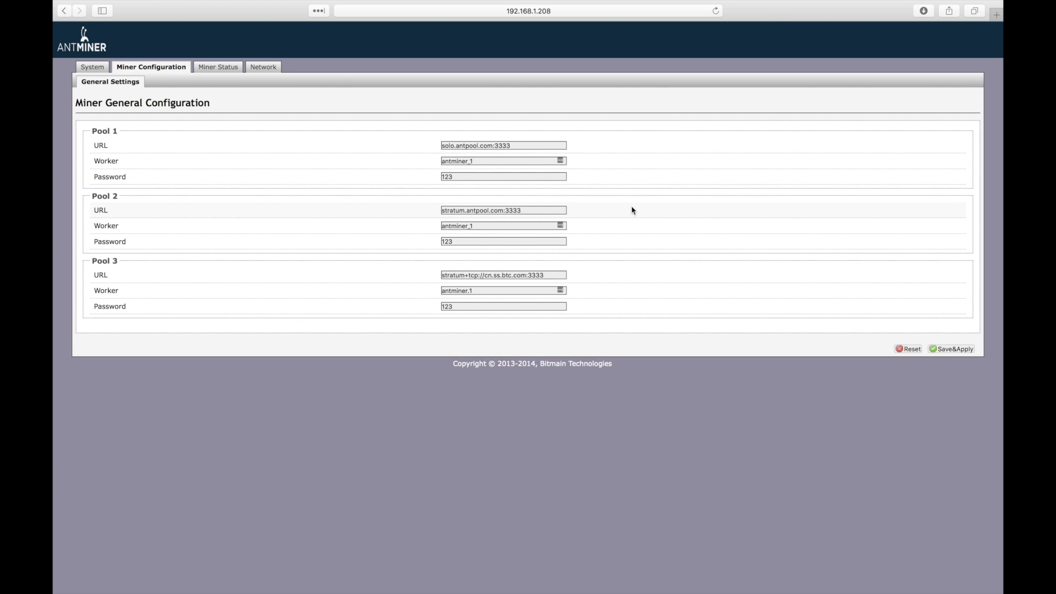
mouse_move(568, 170)
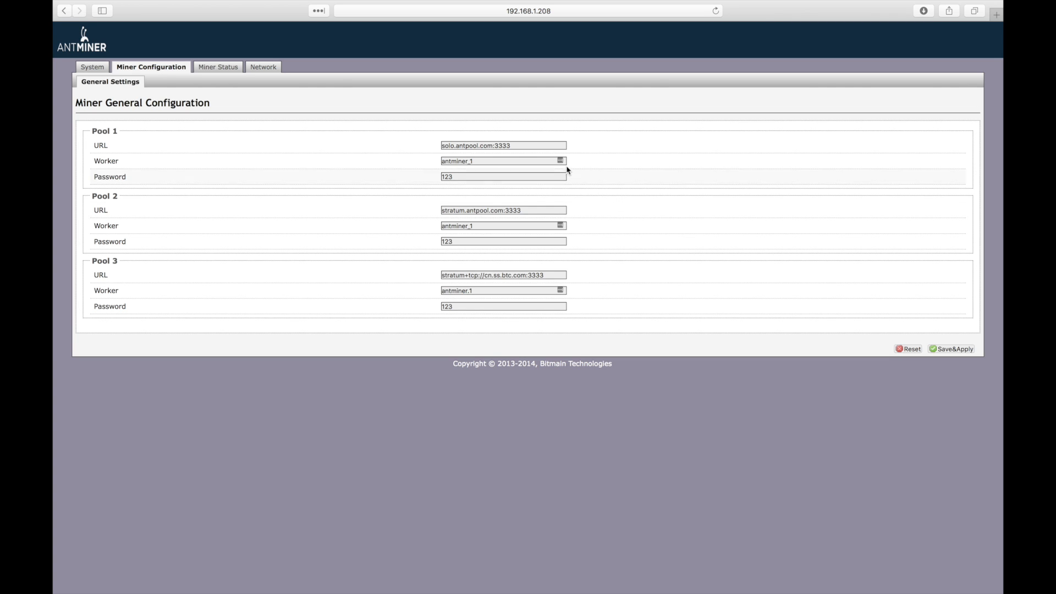
left_click(504, 145)
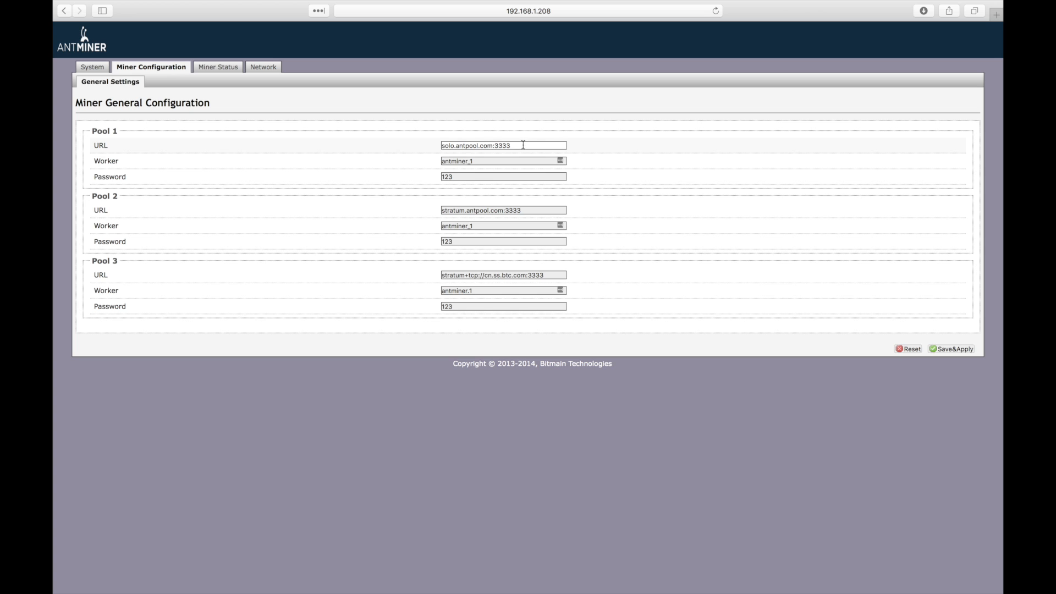
left_click(527, 11)
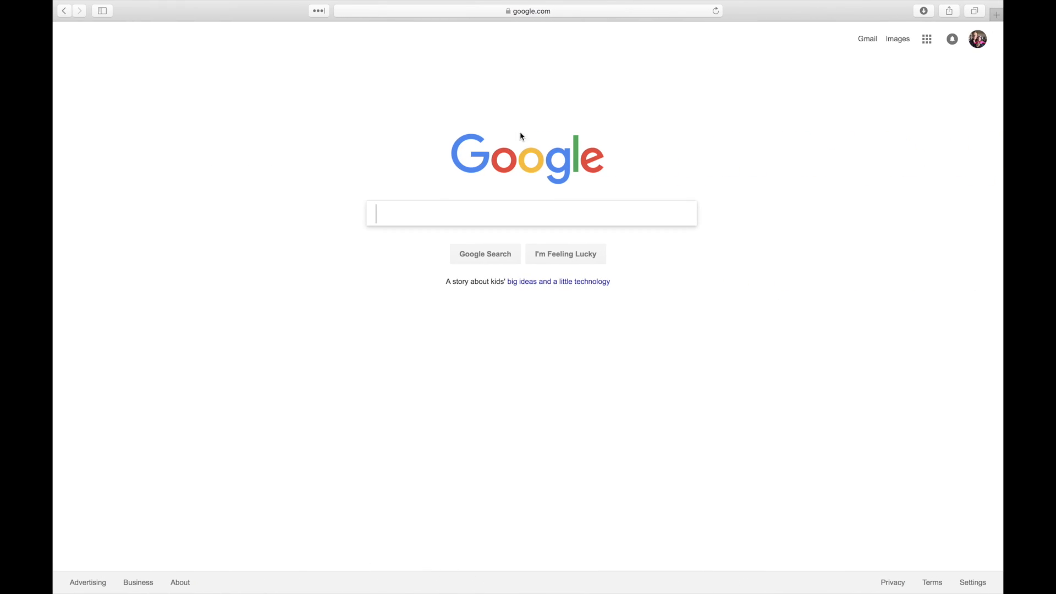
- Visit nicehash.com and choose selling hash power with an ASIC machine
left_click(528, 11)
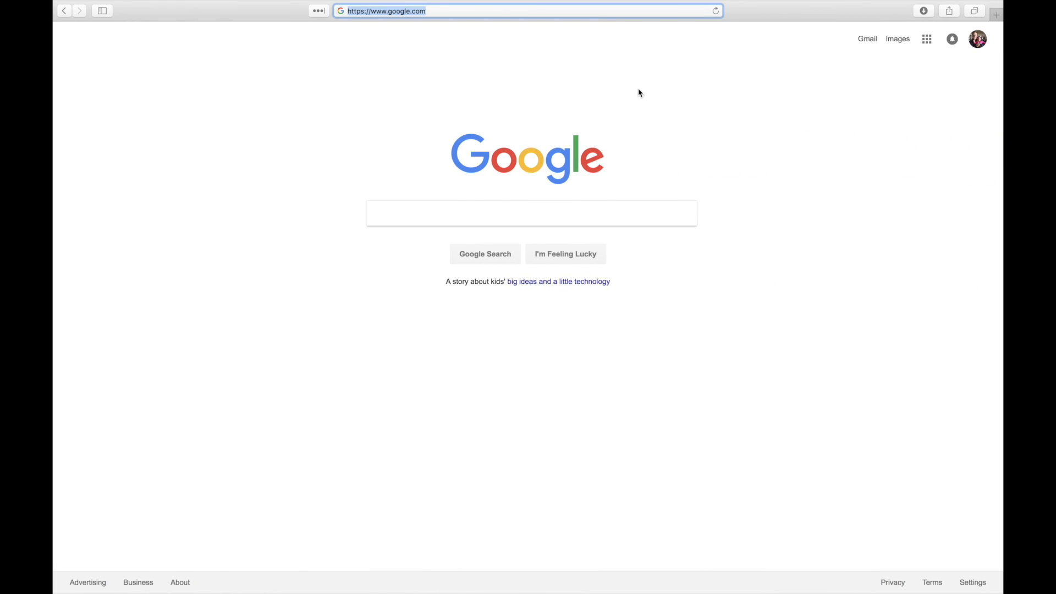
type("nicehash.com")
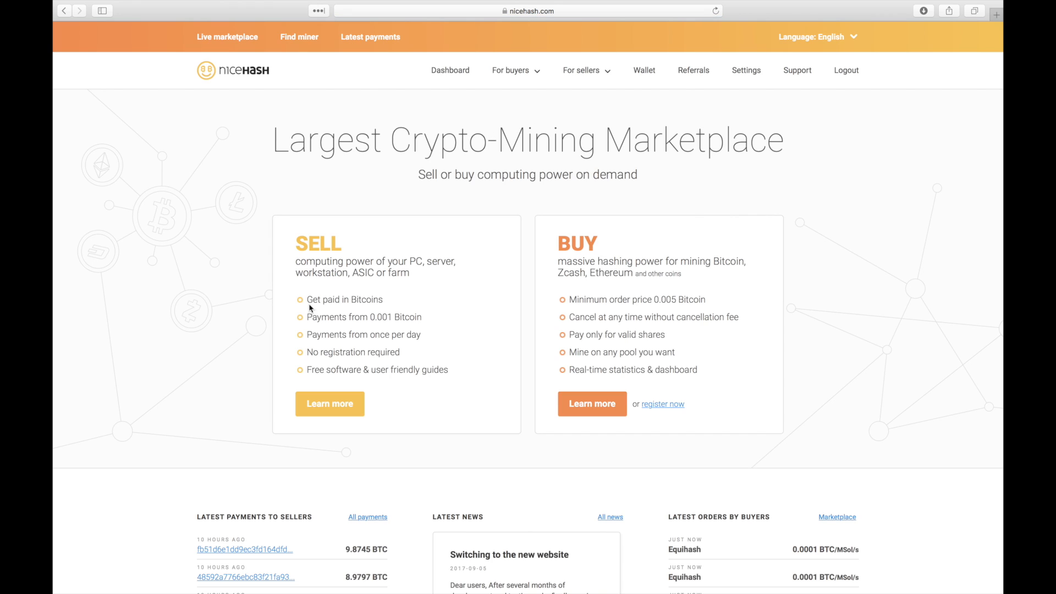
mouse_move(339, 406)
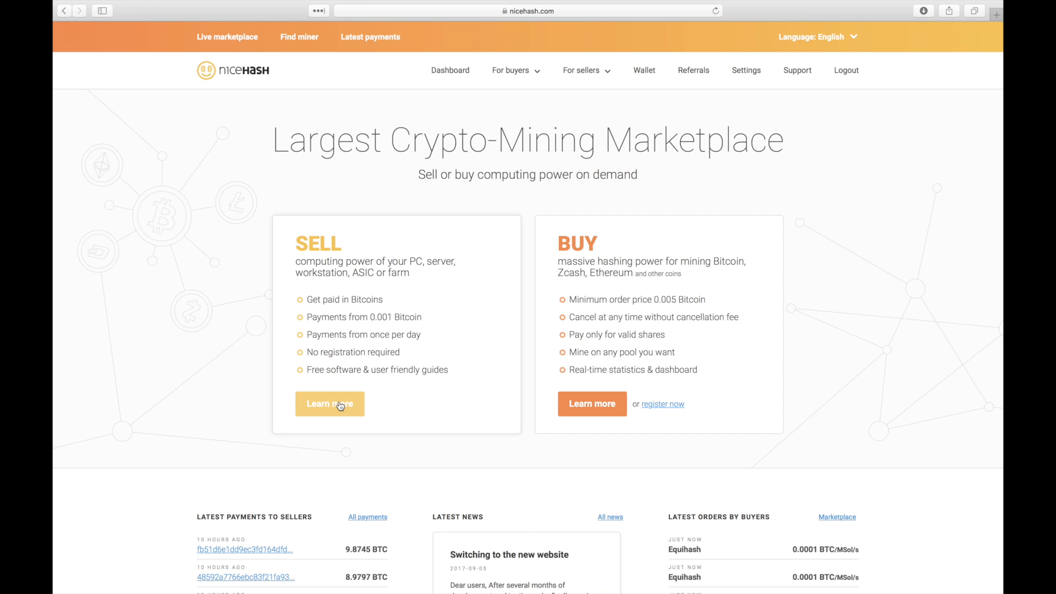
left_click(330, 404)
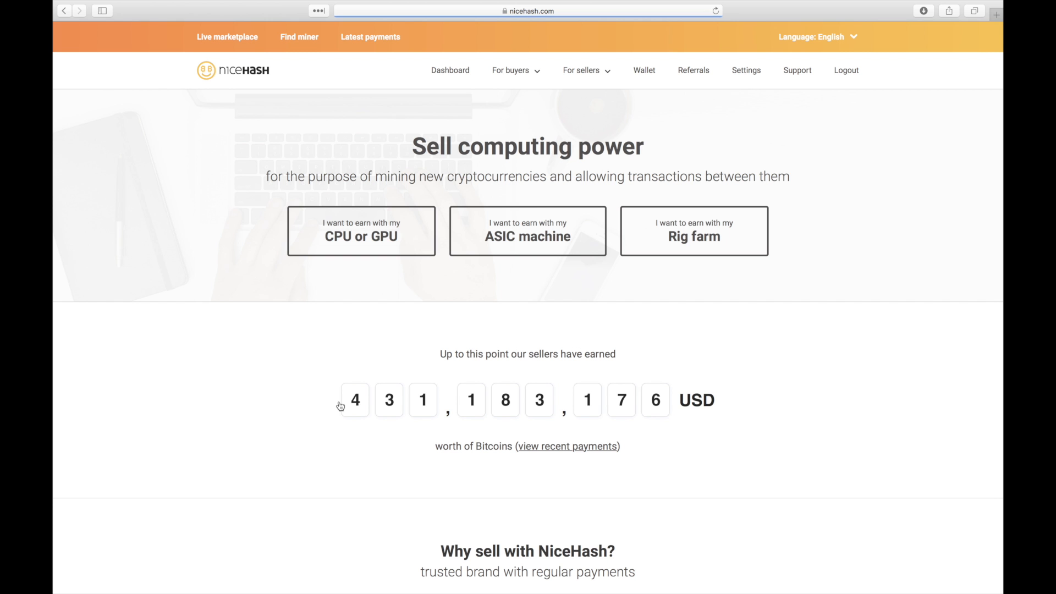
mouse_move(528, 231)
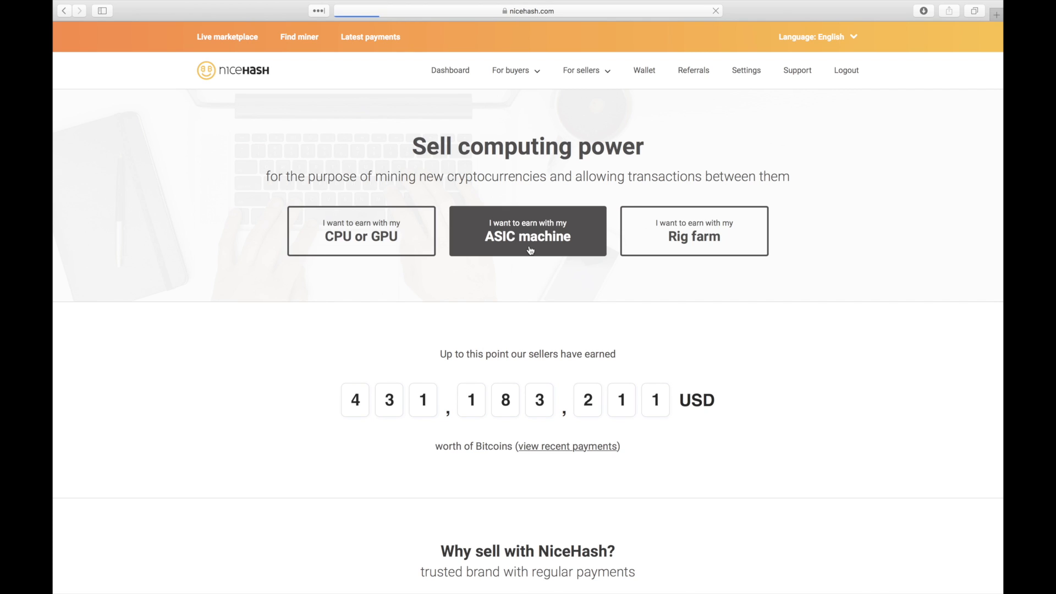
left_click(528, 231)
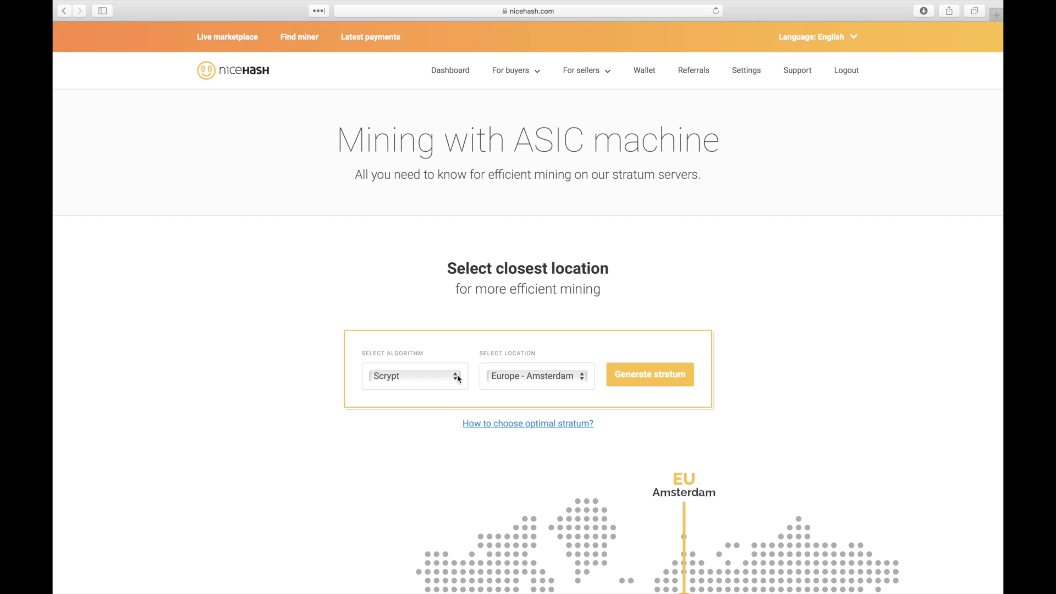
- Generate the stratum address for SHA256 at the USA - San Jose location
left_click(414, 375)
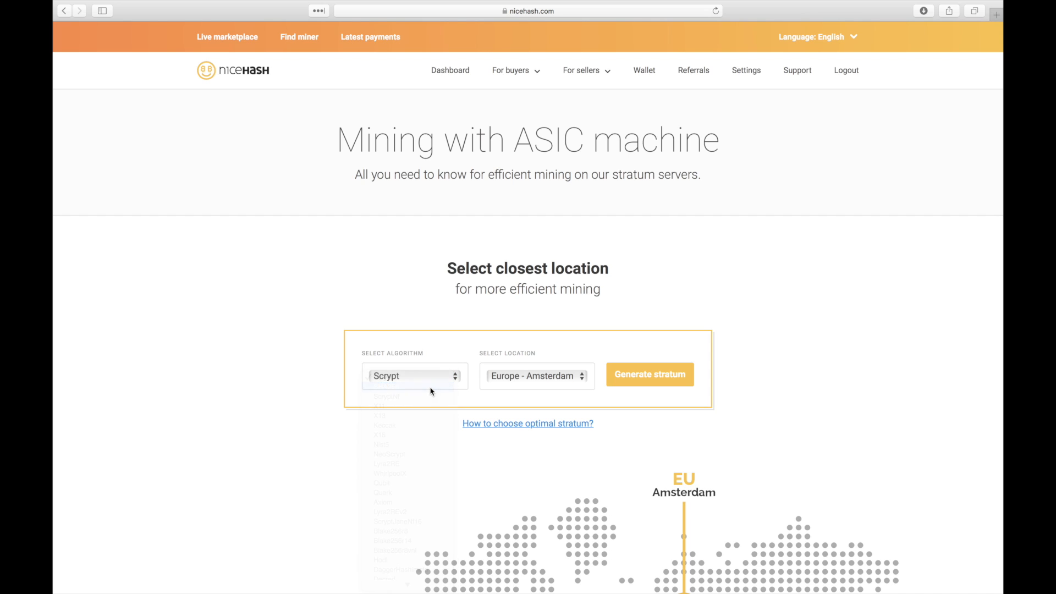
left_click(535, 376)
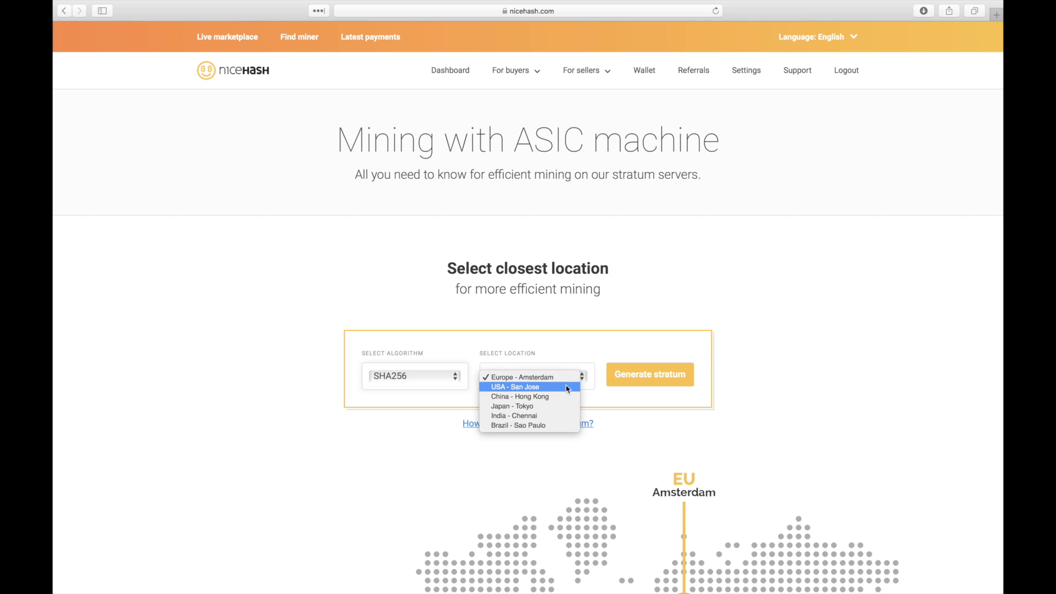
mouse_move(565, 389)
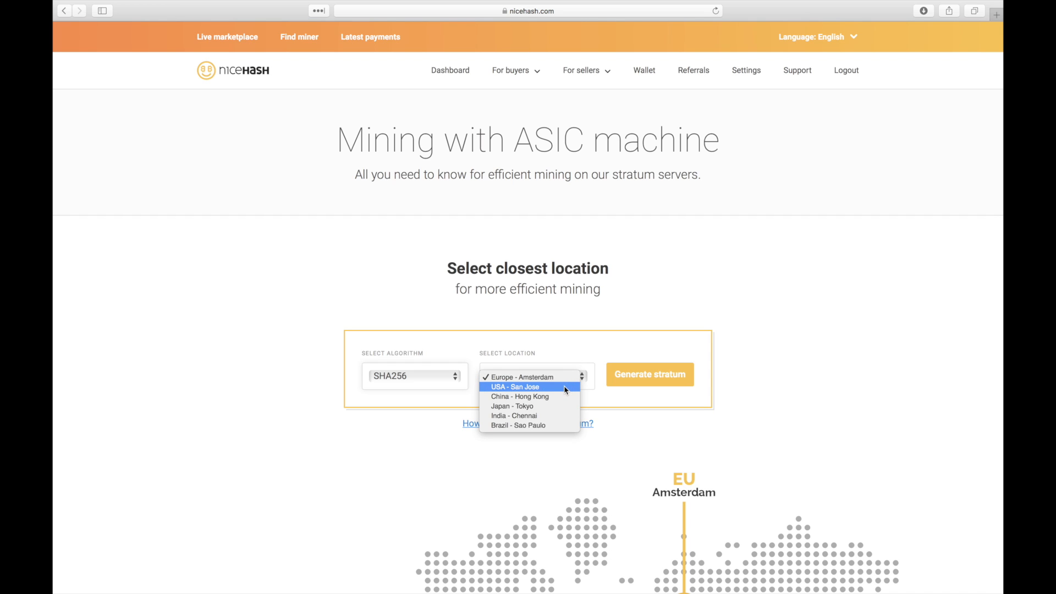
left_click(524, 387)
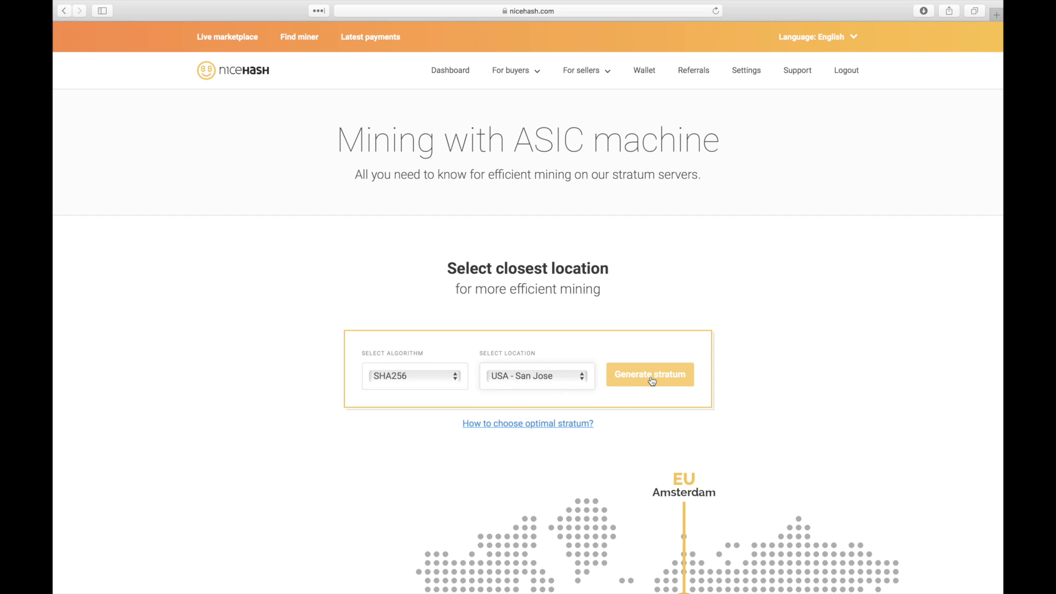
left_click(648, 375)
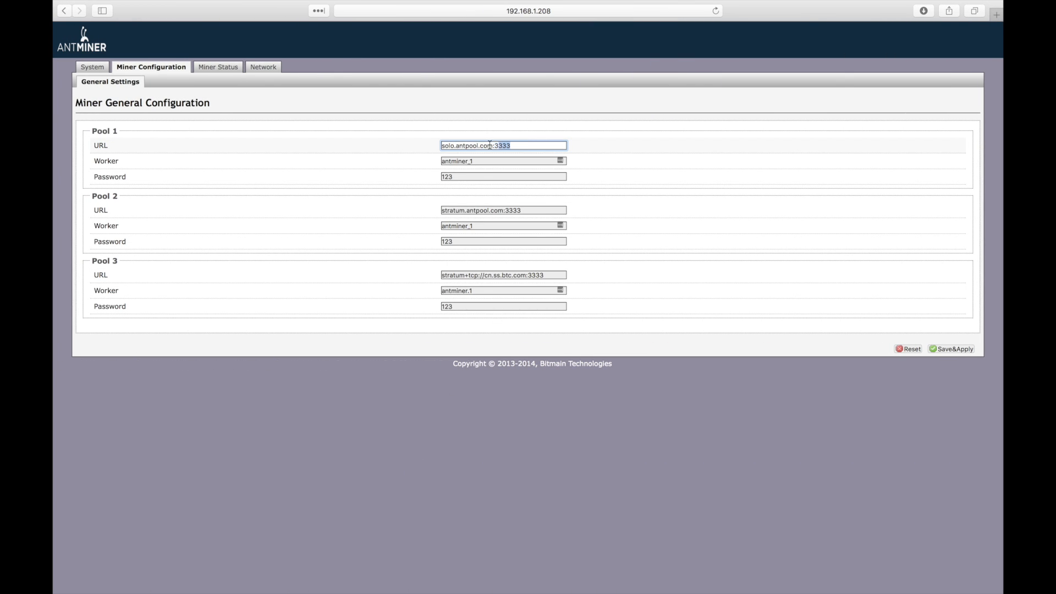
- Set Pool 1 URL to stratum+tcp://sha256.usa.nicehash.com:3334
type("stratum+tcp://sha256.usa.nicehash.com:3334")
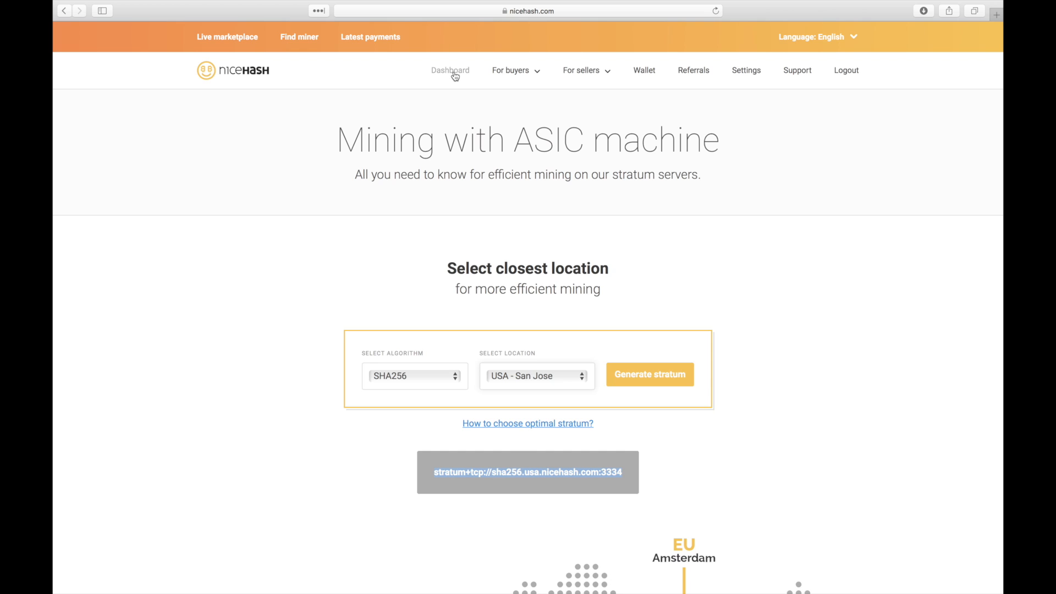
- Go to the NiceHash account dashboard
left_click(450, 70)
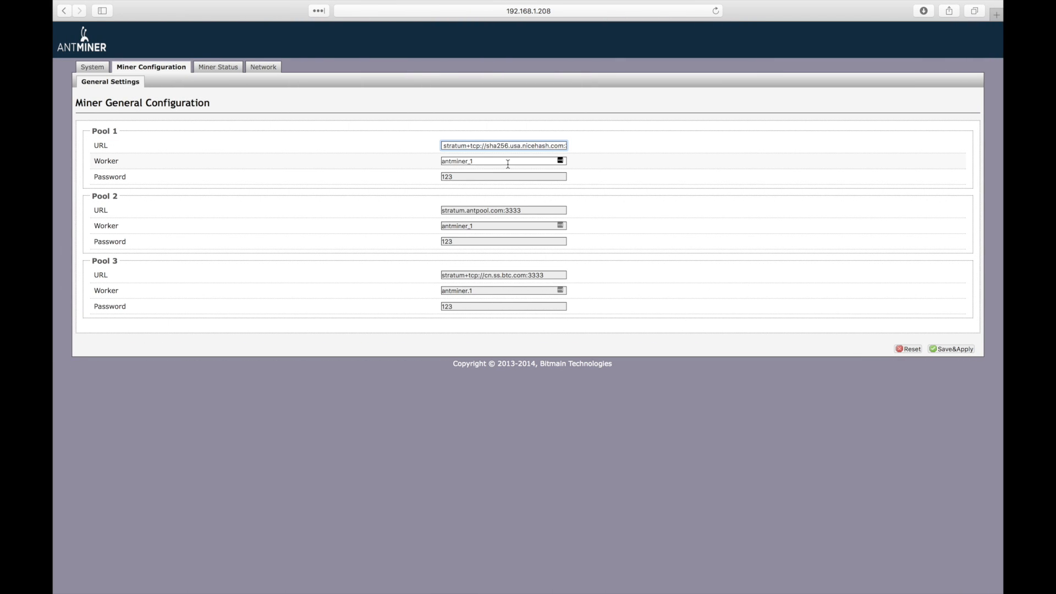
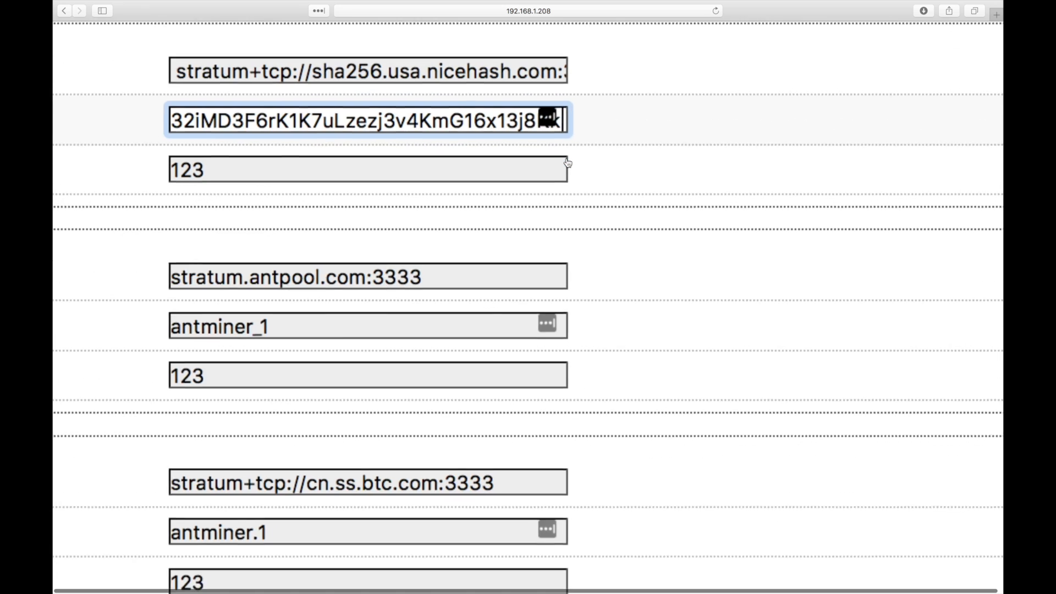
scroll("down", 3)
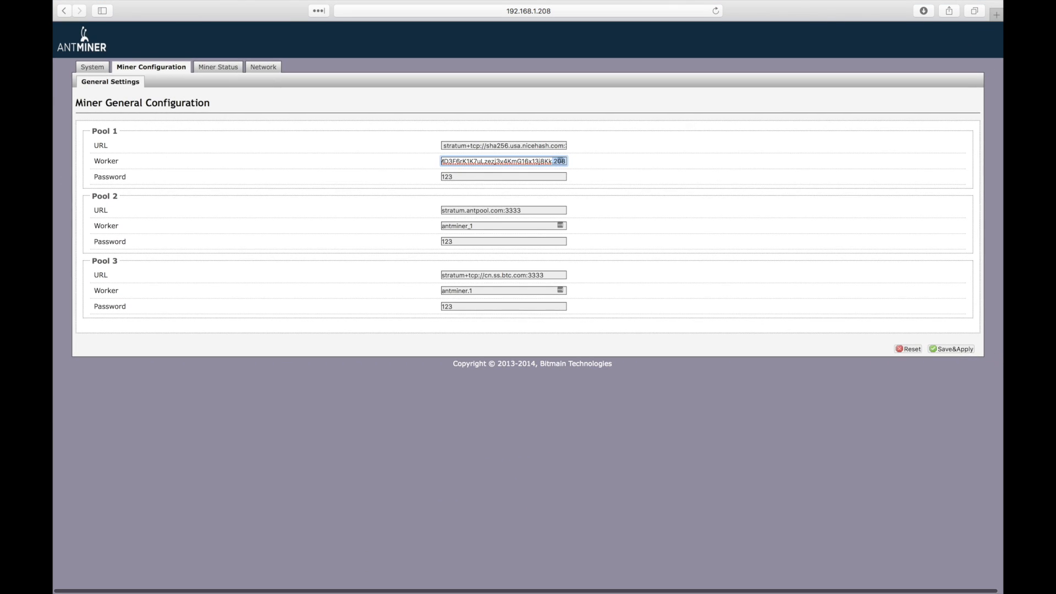
mouse_move(518, 186)
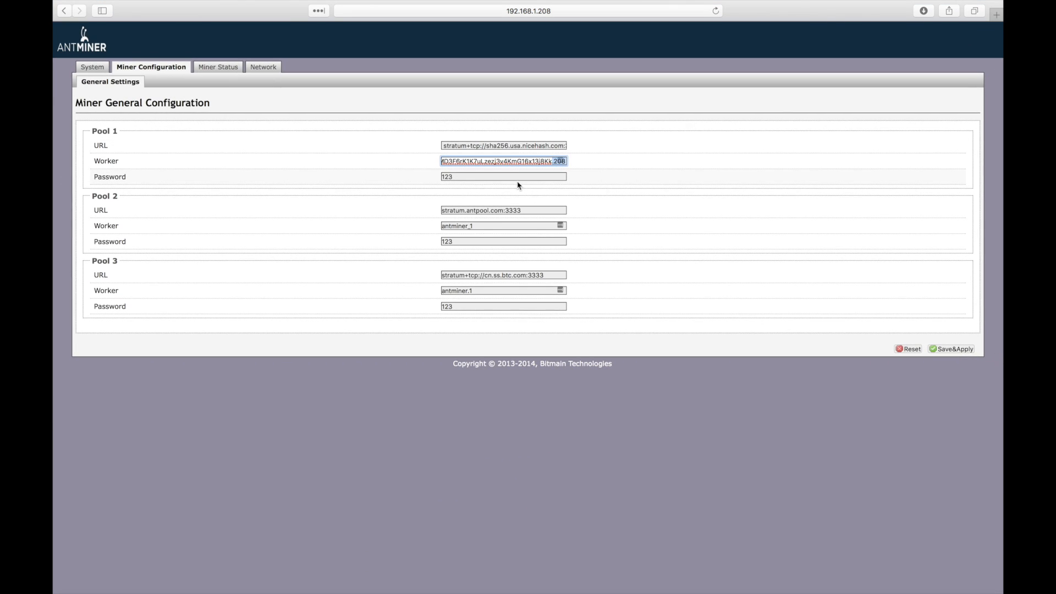
left_click(503, 177)
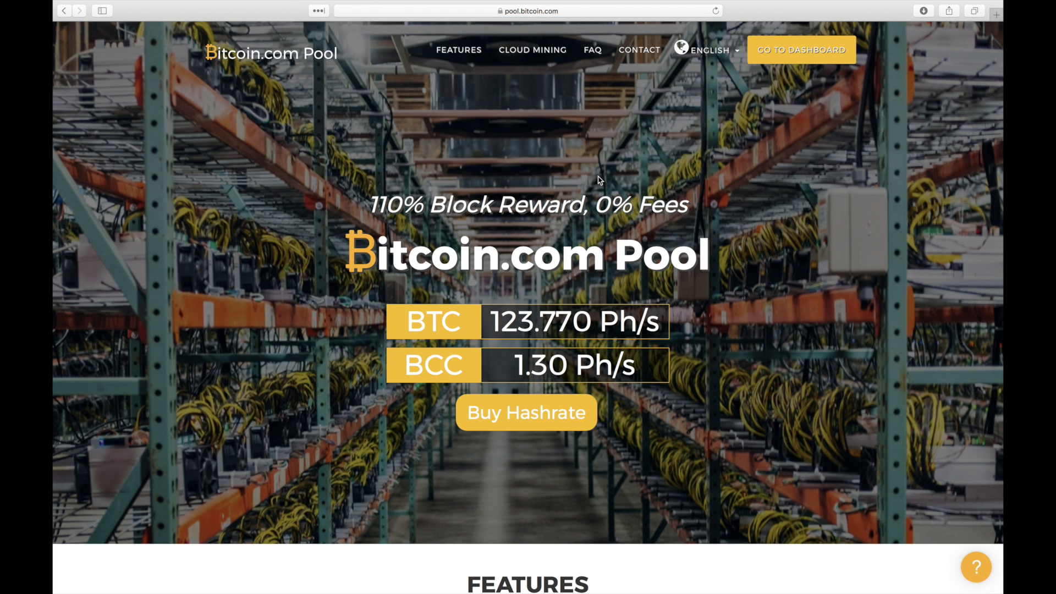
mouse_move(812, 61)
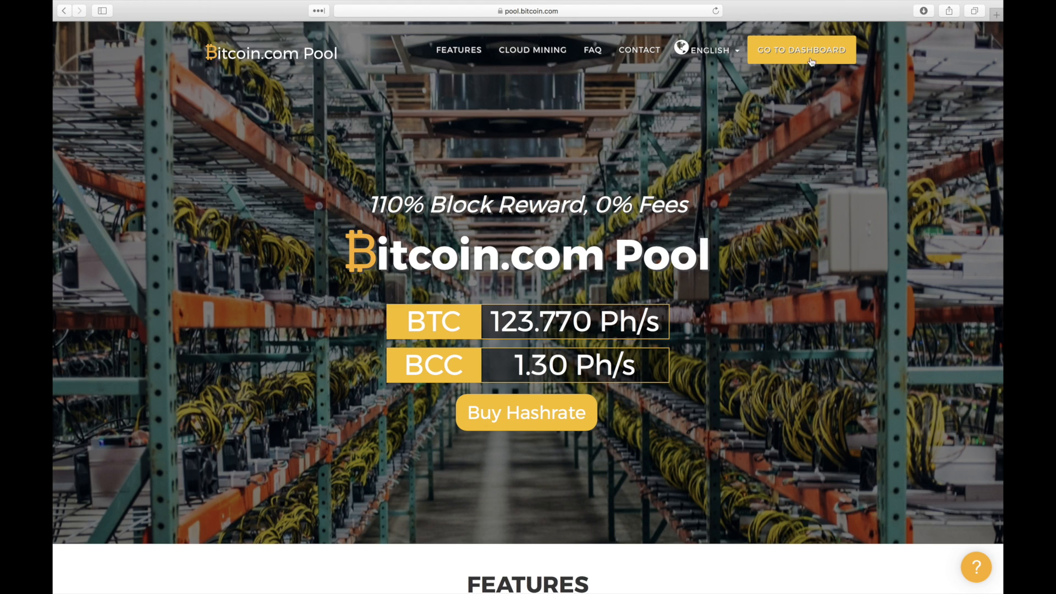
- Open the Bitcoin.com Pool dashboard and select the pool username for copying
left_click(800, 49)
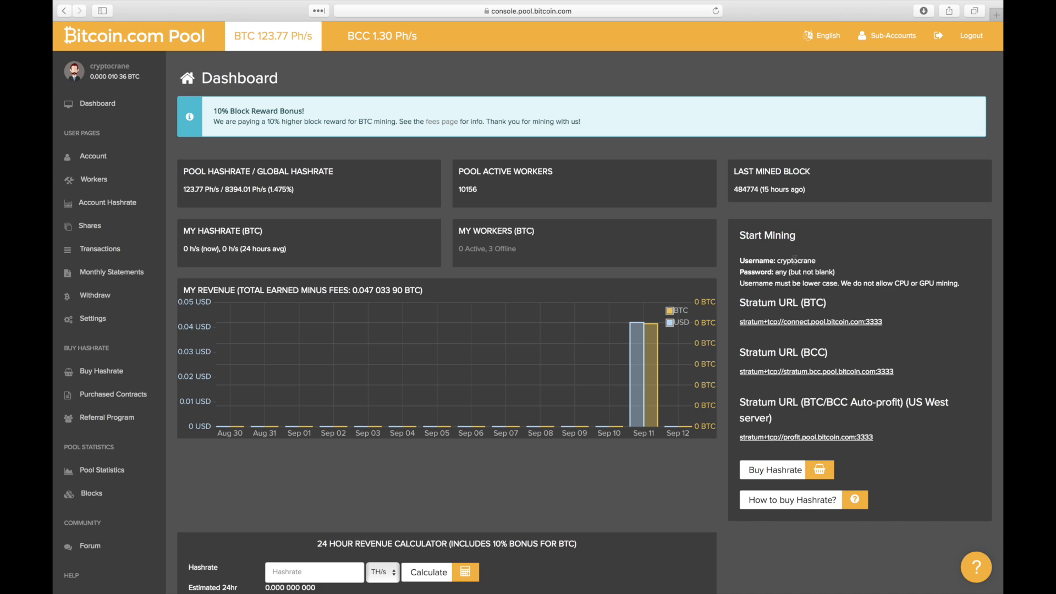
double_click(795, 261)
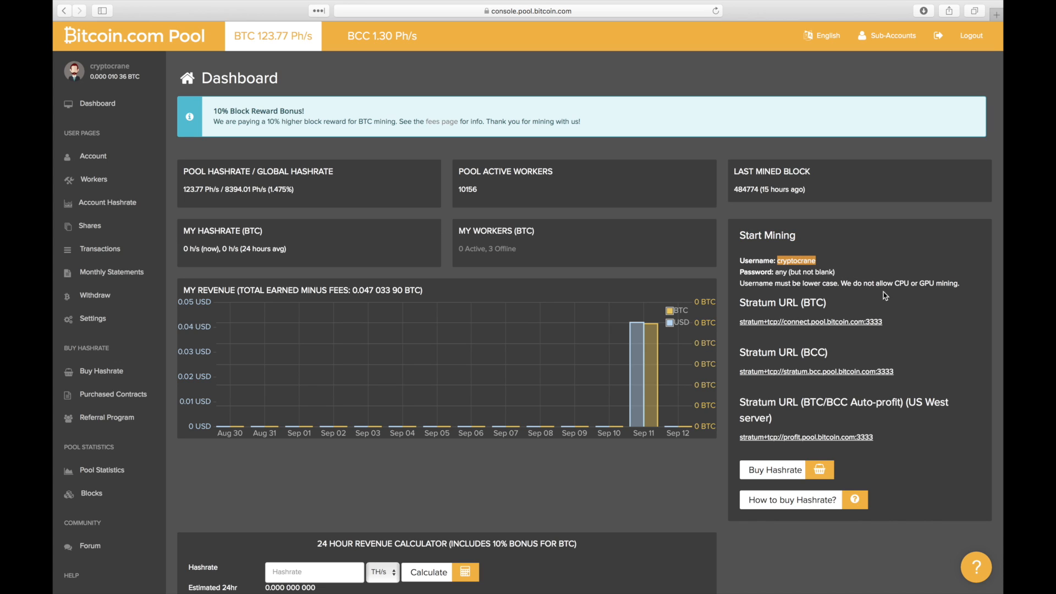
mouse_move(885, 296)
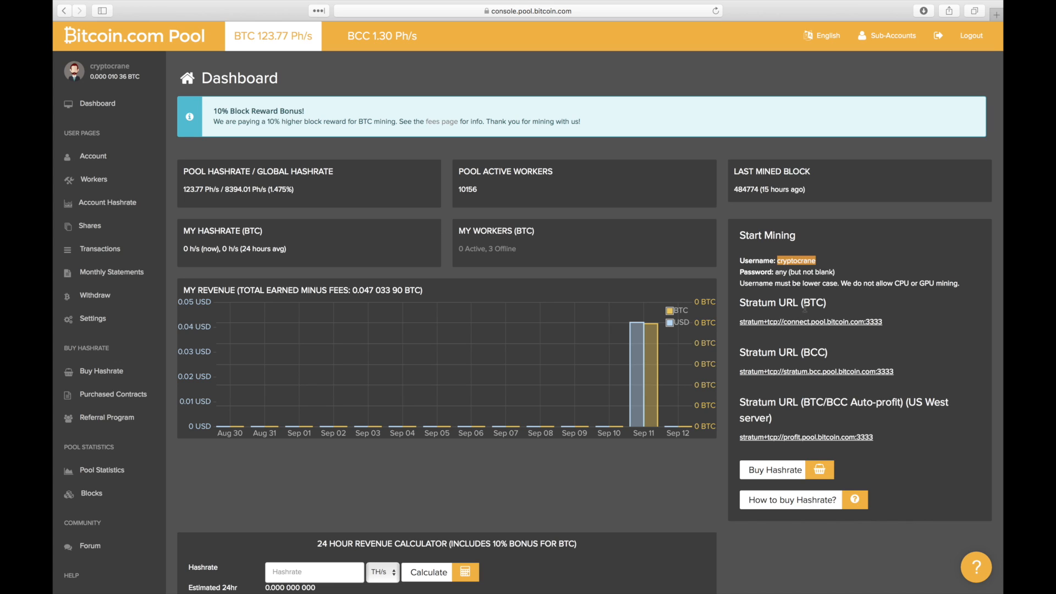
mouse_move(831, 356)
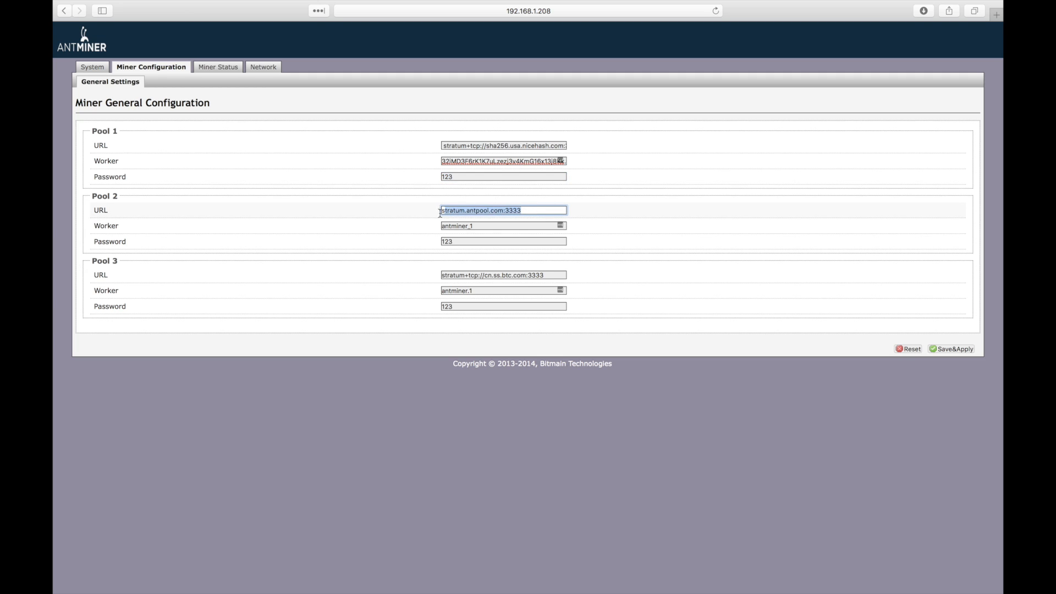
- Set Pool 2 to stratum+tcp://profit.pool.bitcoin.com:3333 with worker cryptocrane.208 and save the settings
type("stratum+tcp://profit.pool.bitcoin.com:3333")
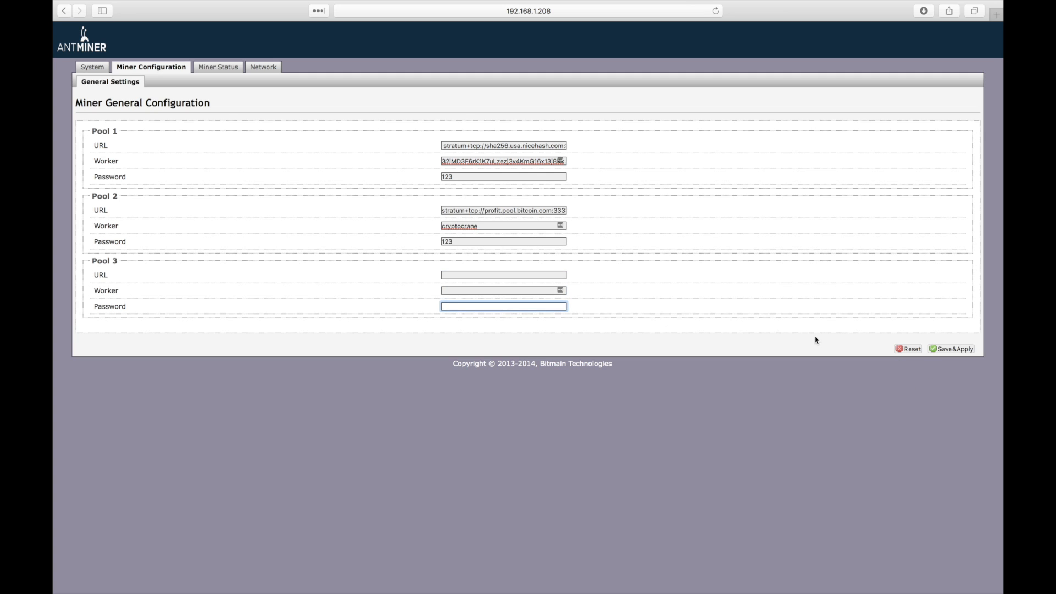
left_click(501, 225)
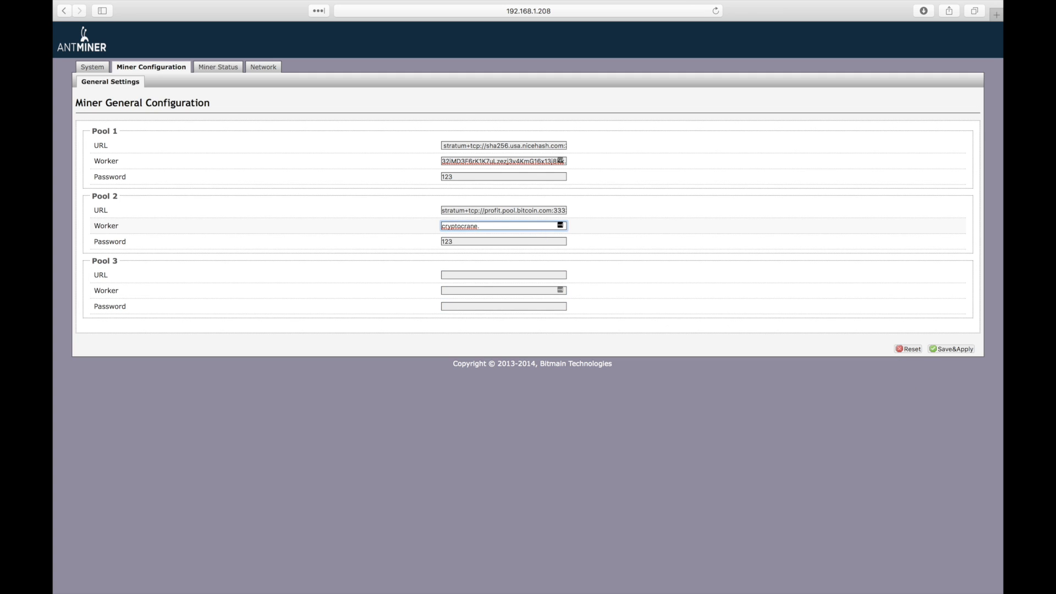
type(".208")
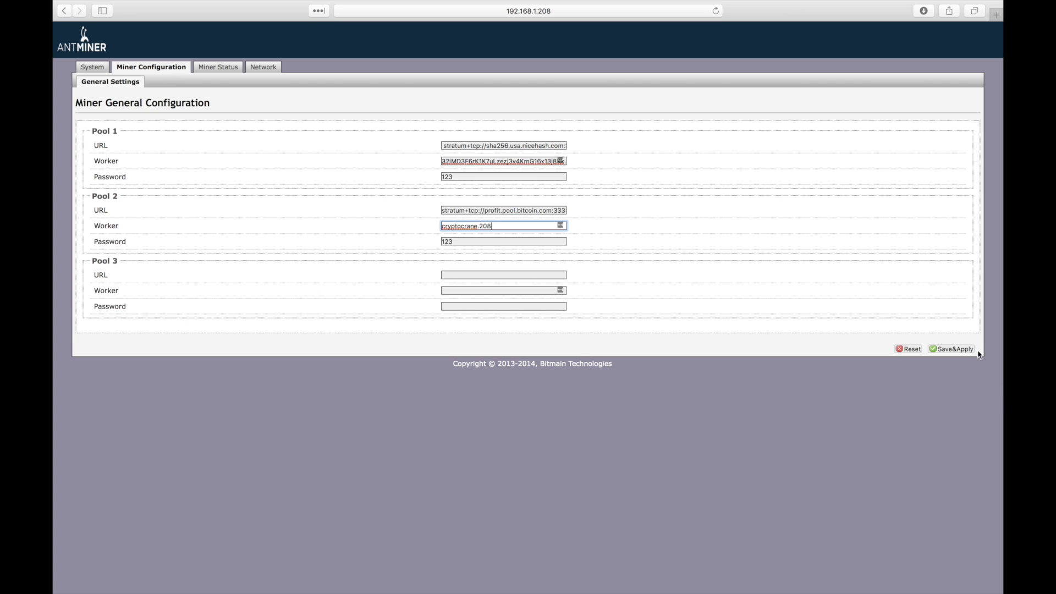
left_click(954, 349)
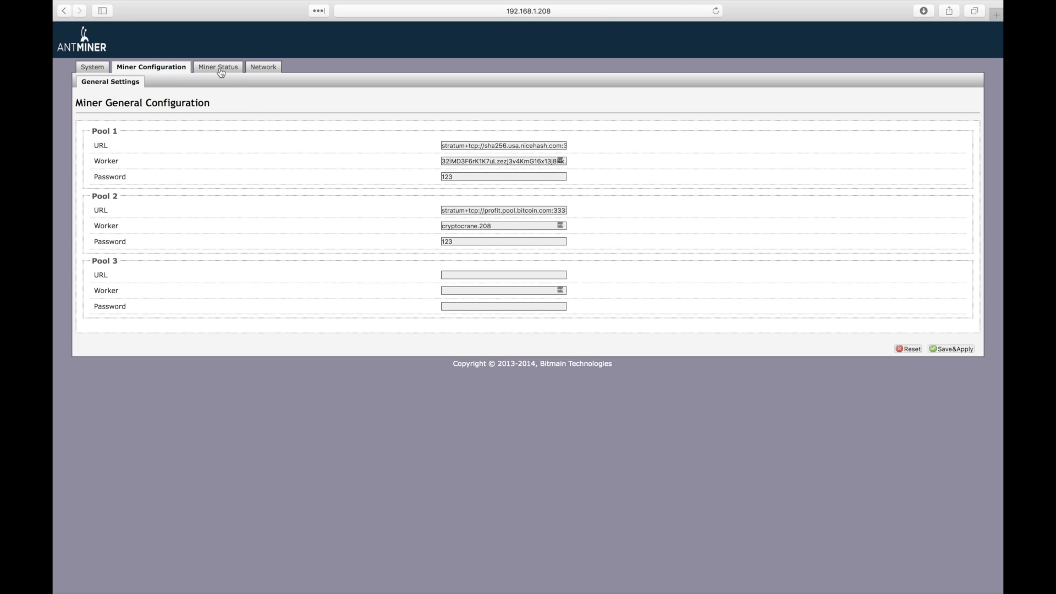
- Check Miner Status showing NiceHash and Bitcoin.com pools Alive at about 14,000 GH/s
left_click(213, 67)
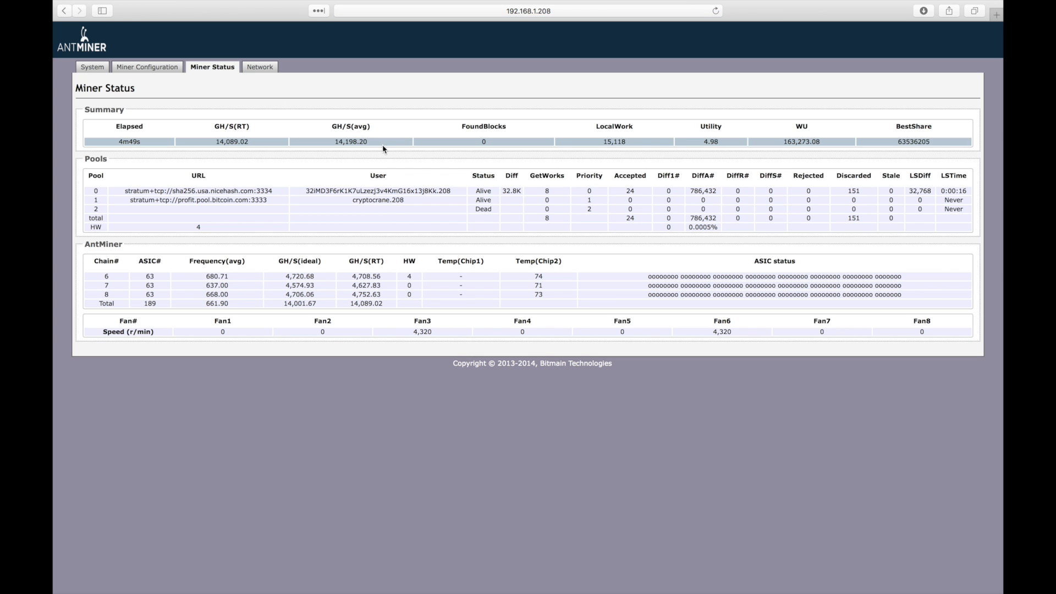
mouse_move(379, 151)
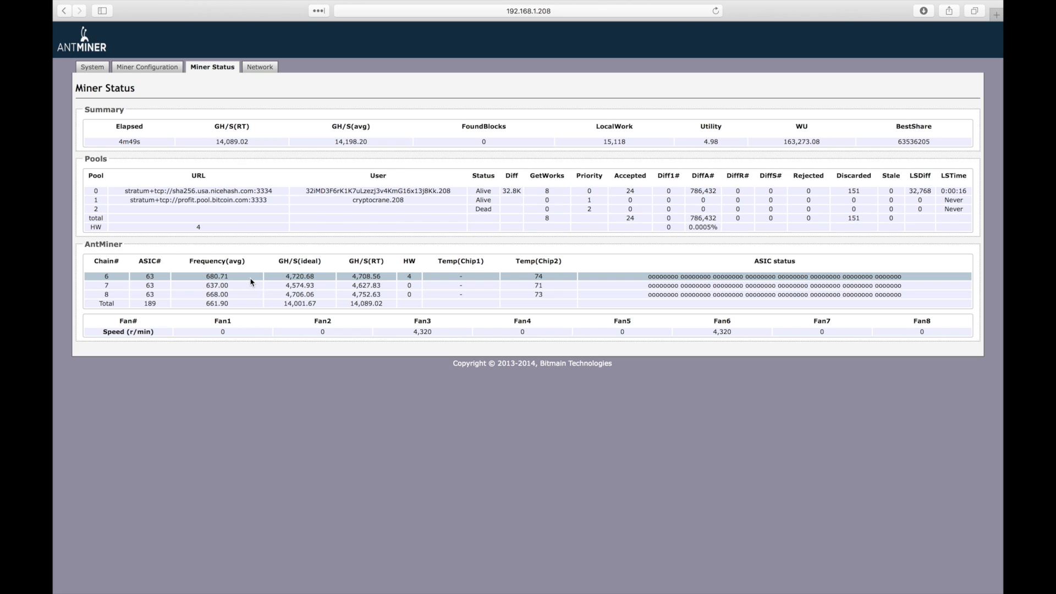
mouse_move(245, 290)
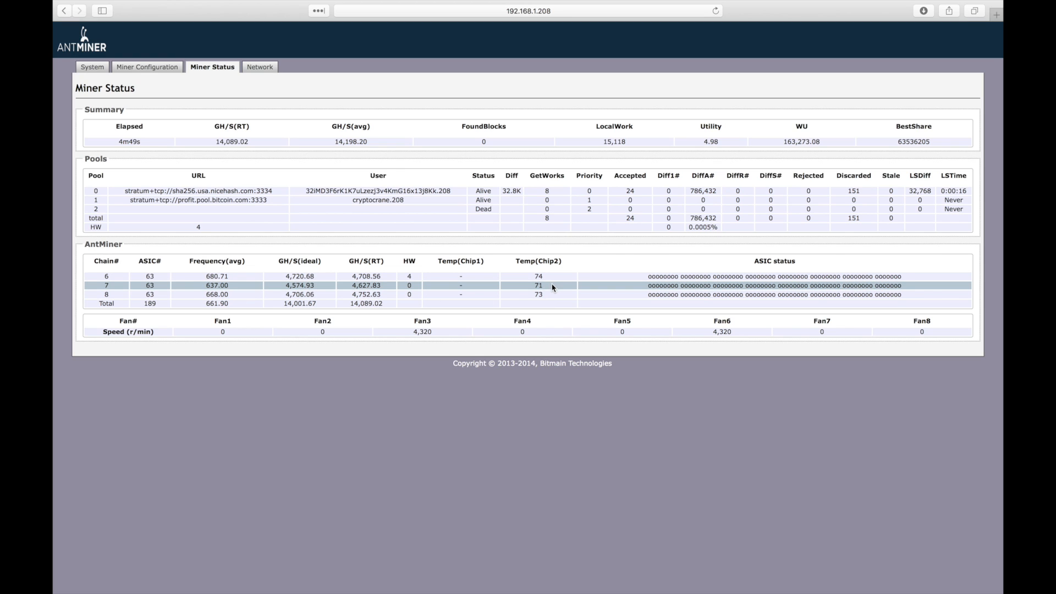
mouse_move(554, 294)
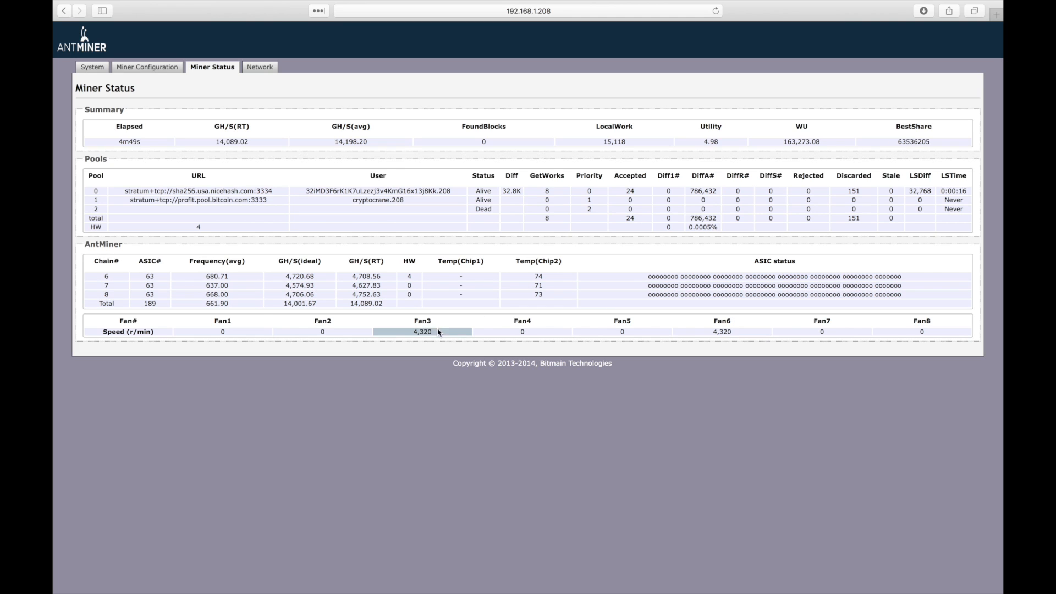
mouse_move(744, 338)
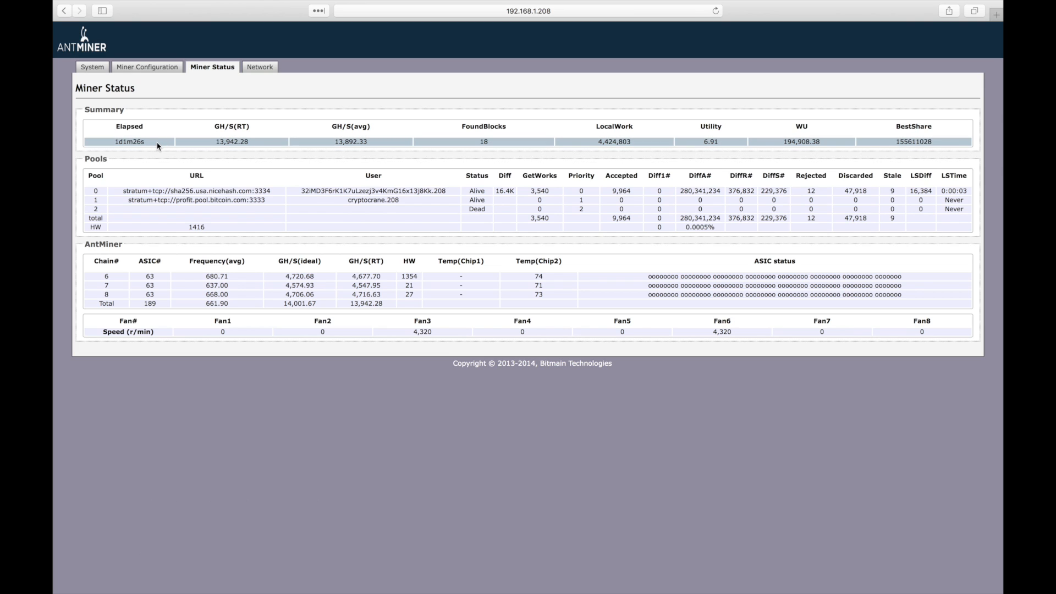
mouse_move(384, 162)
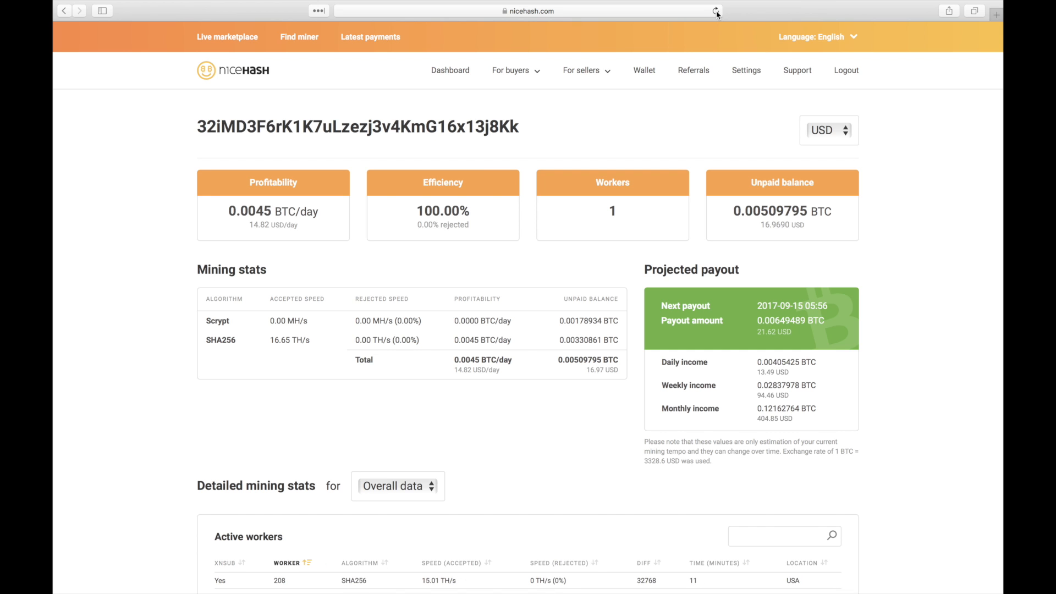
mouse_move(286, 228)
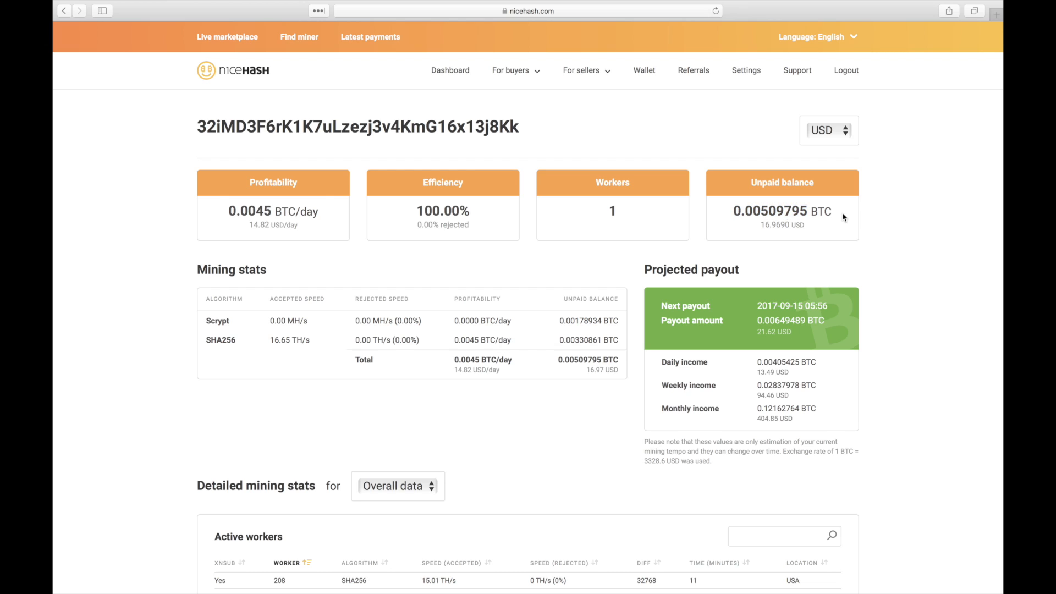
mouse_move(836, 379)
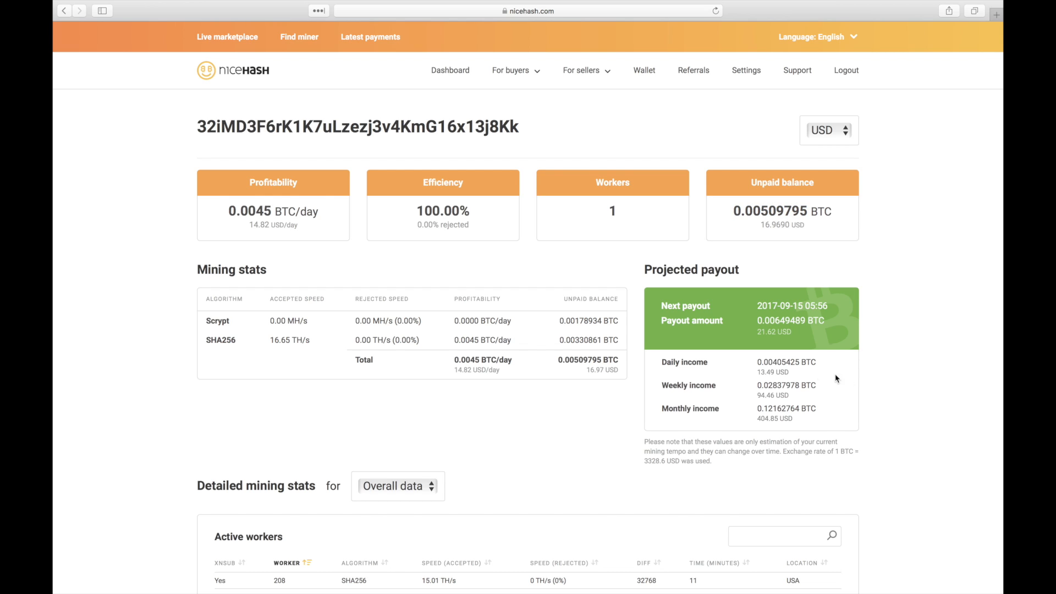
mouse_move(756, 376)
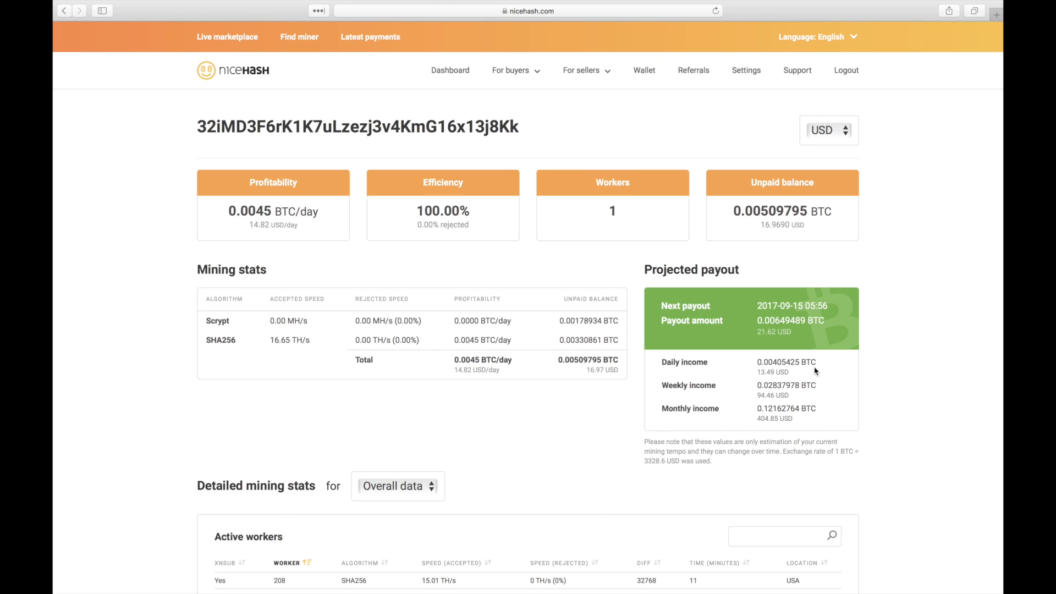
mouse_move(797, 422)
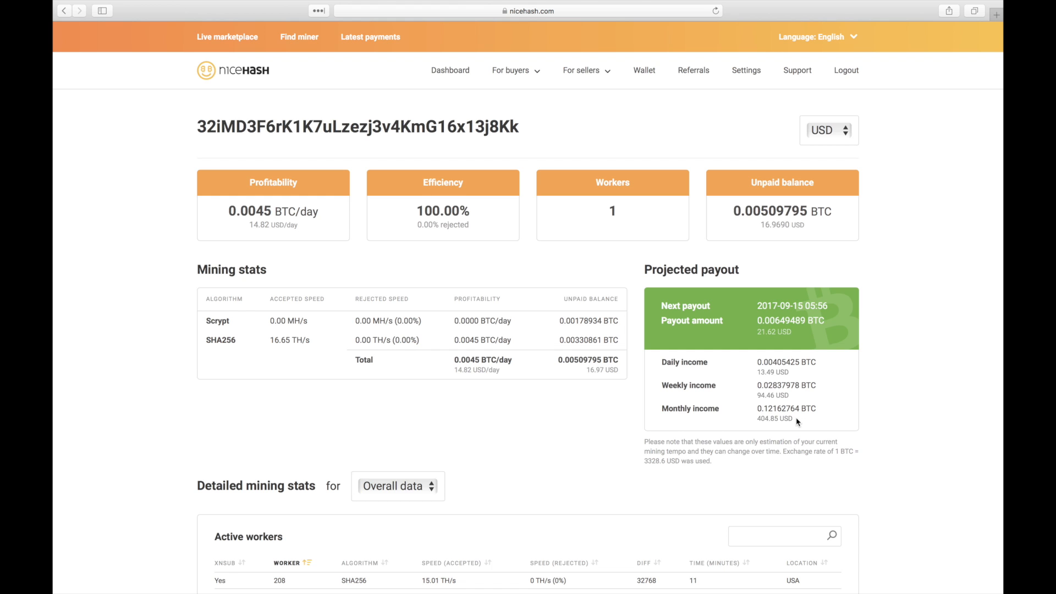
mouse_move(411, 414)
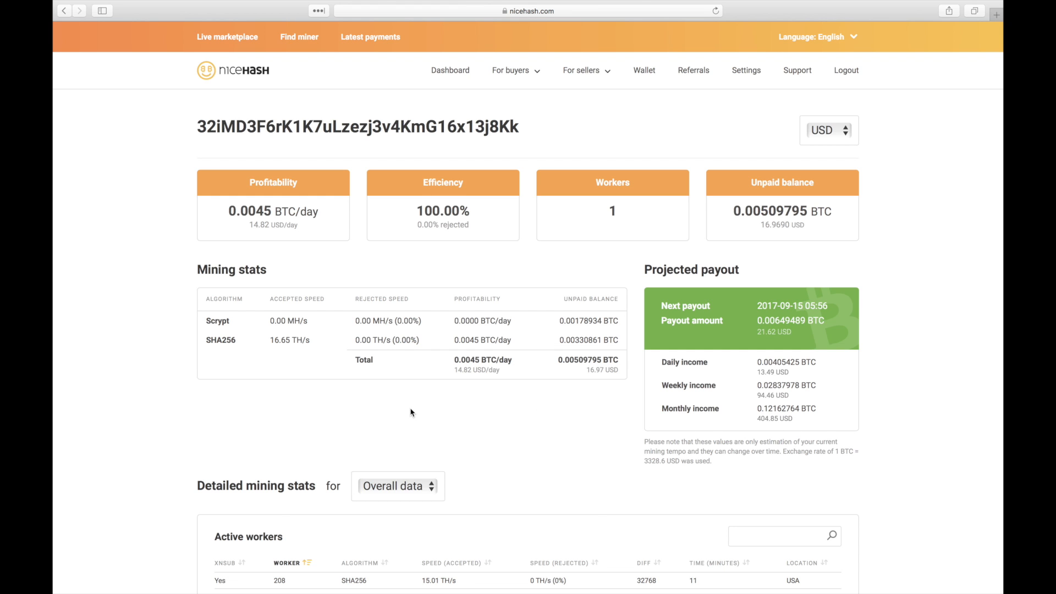
- Locate worker 208 under Active workers and confirm its accepted speed of 15.01 TH/s
scroll("down", 3)
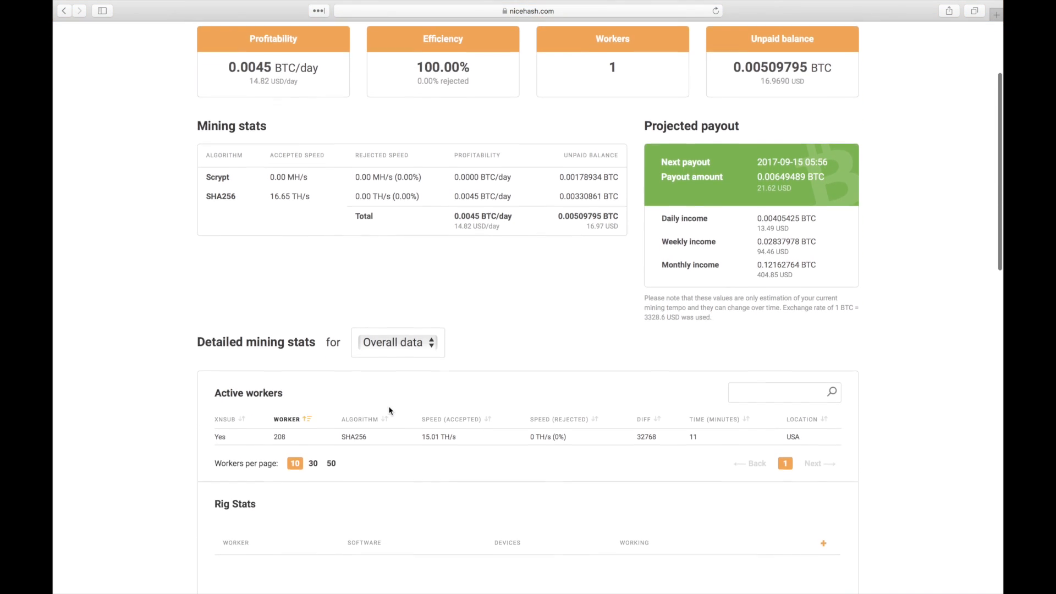
scroll("down", 3)
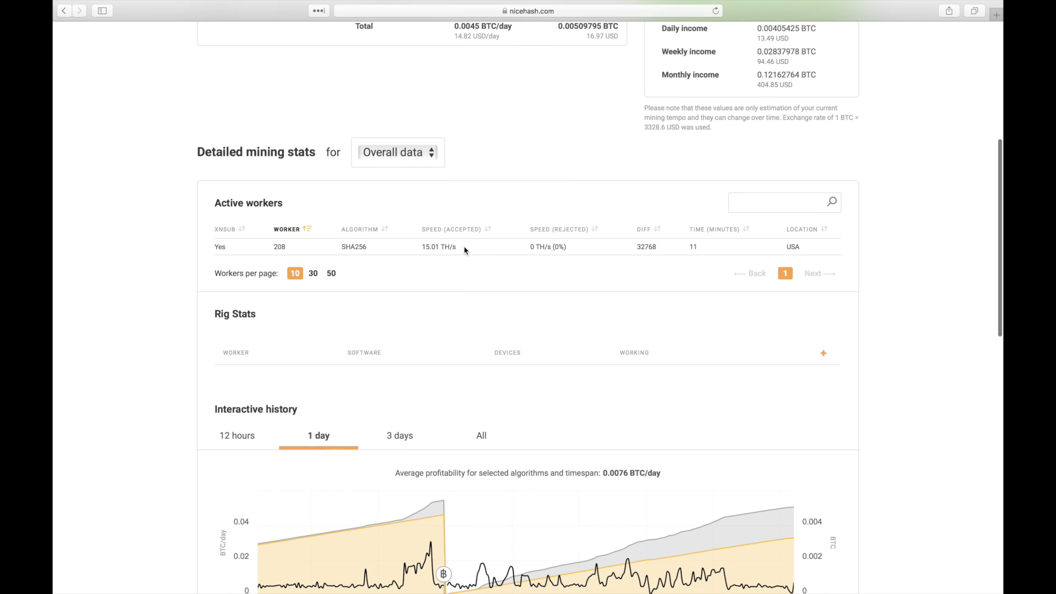
double_click(438, 246)
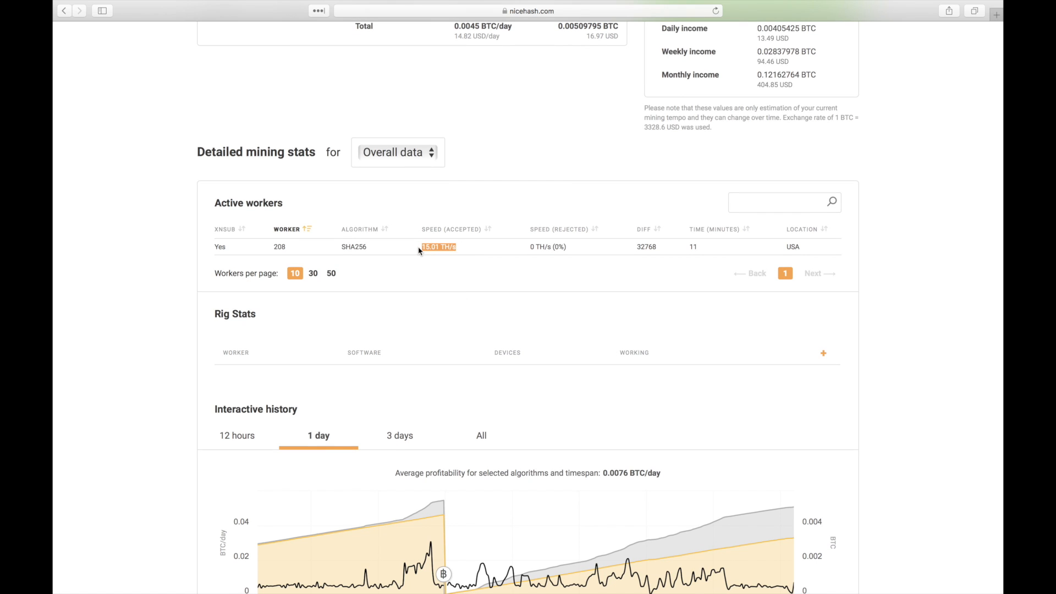
mouse_move(436, 274)
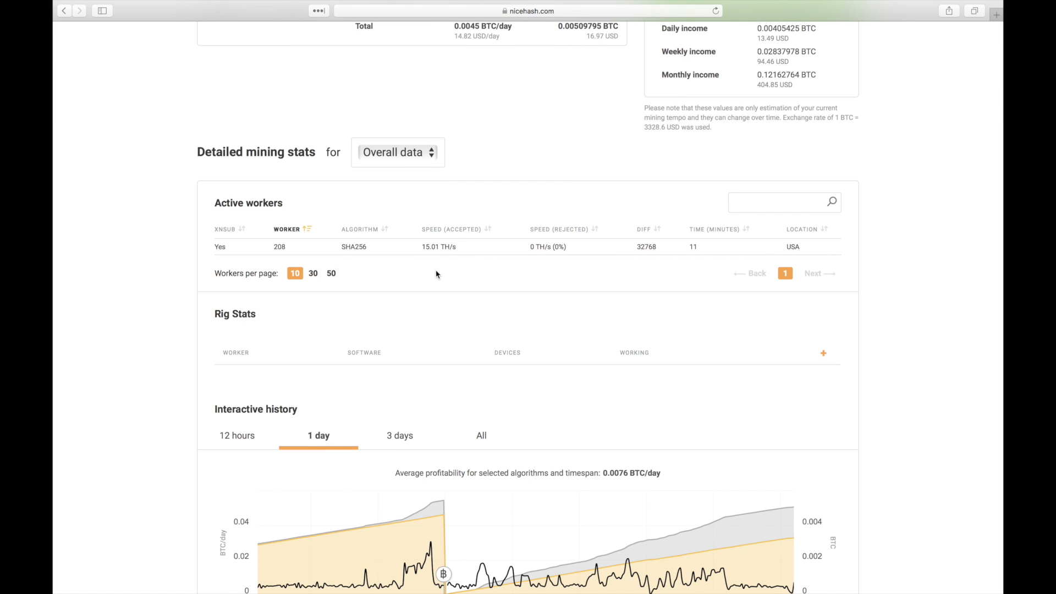
- Review the Interactive history chart over 12 hours and then 1 day, averaging 0.0076 BTC/day
scroll("down", 3)
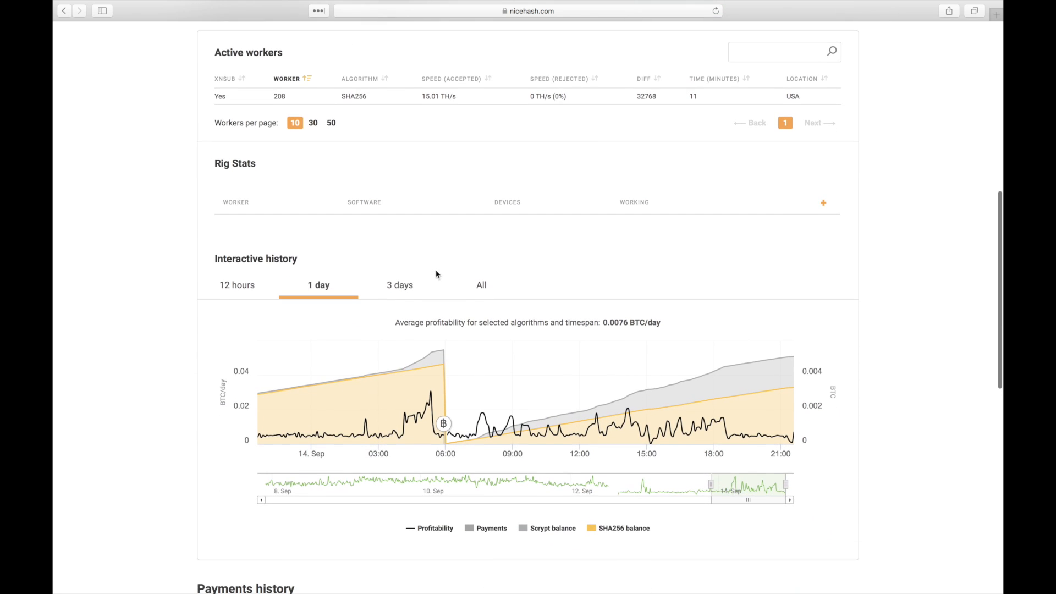
scroll("down", 3)
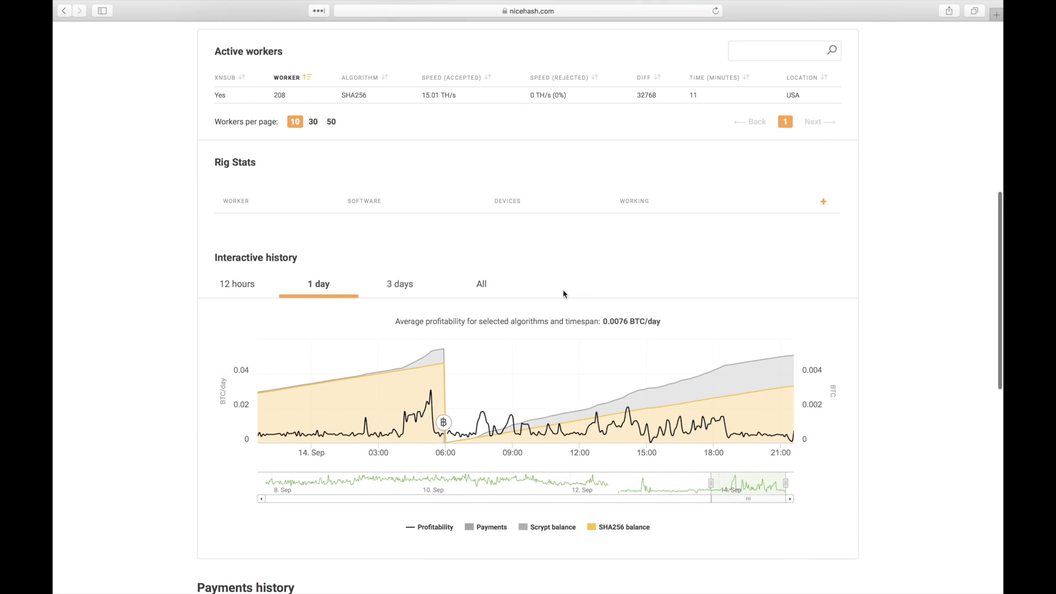
left_click(237, 284)
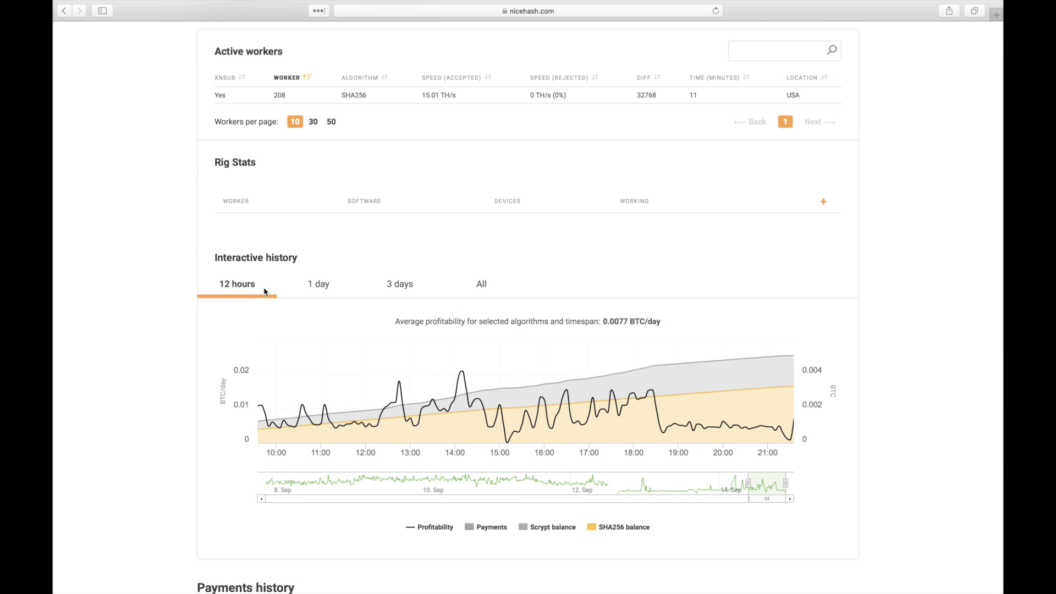
left_click(318, 283)
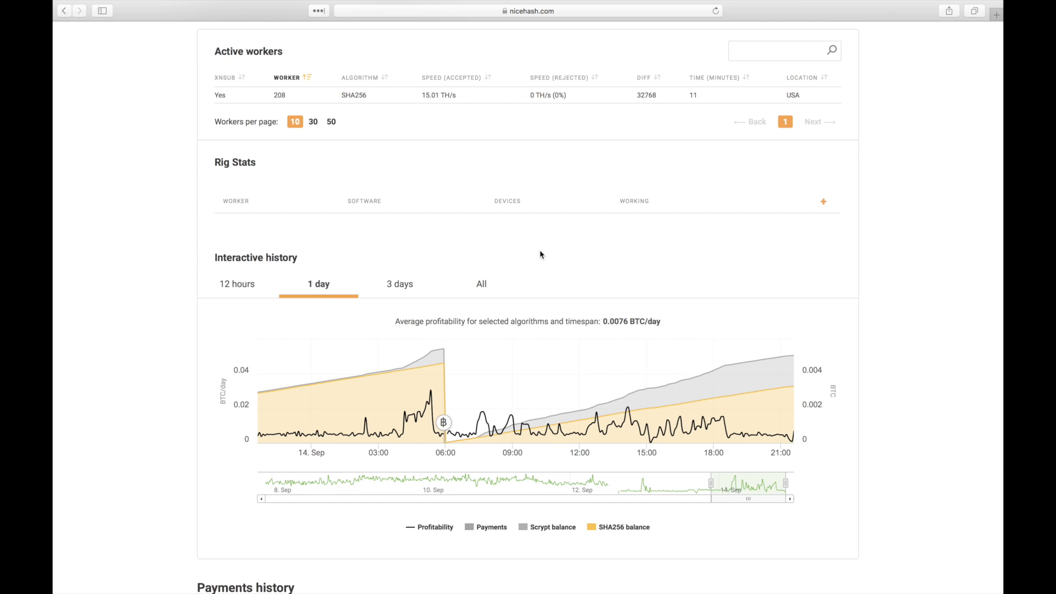